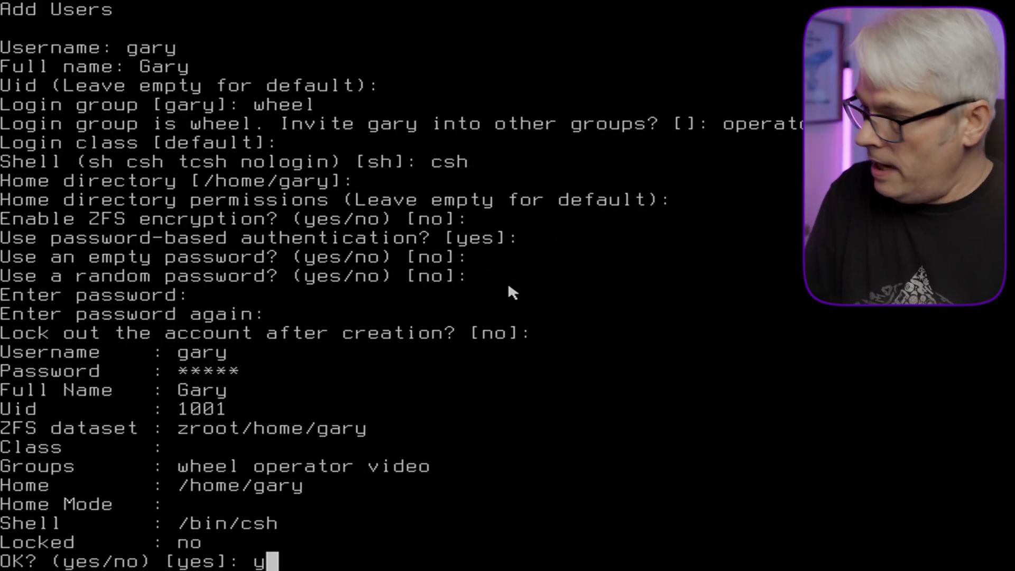
Accept the new user account and reboot into the freshly installed system.
key(Return)
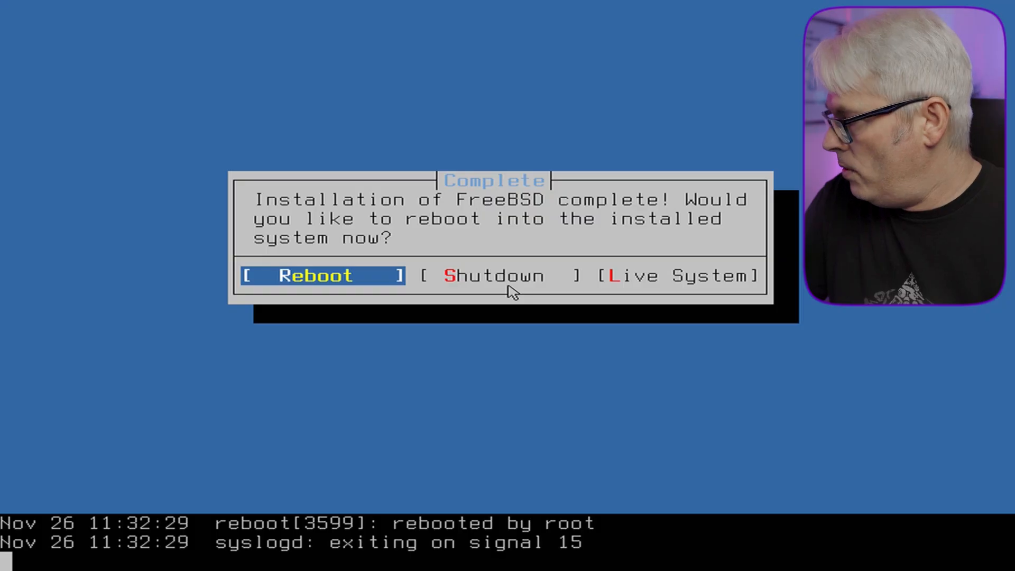
click(321, 276)
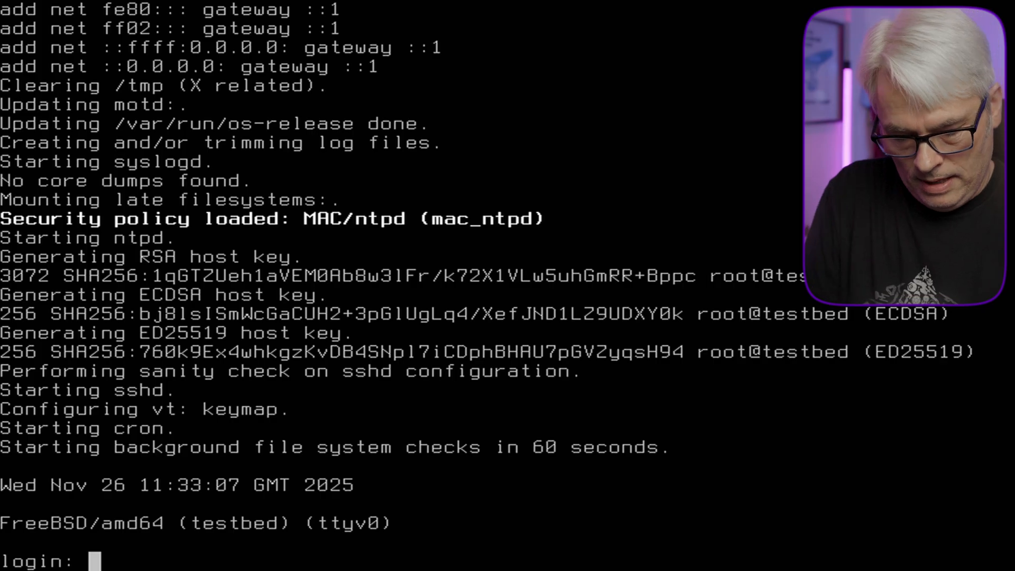
Log in as root and restart the SSH service with /etc/rc.d/sshd restart.
text(root)
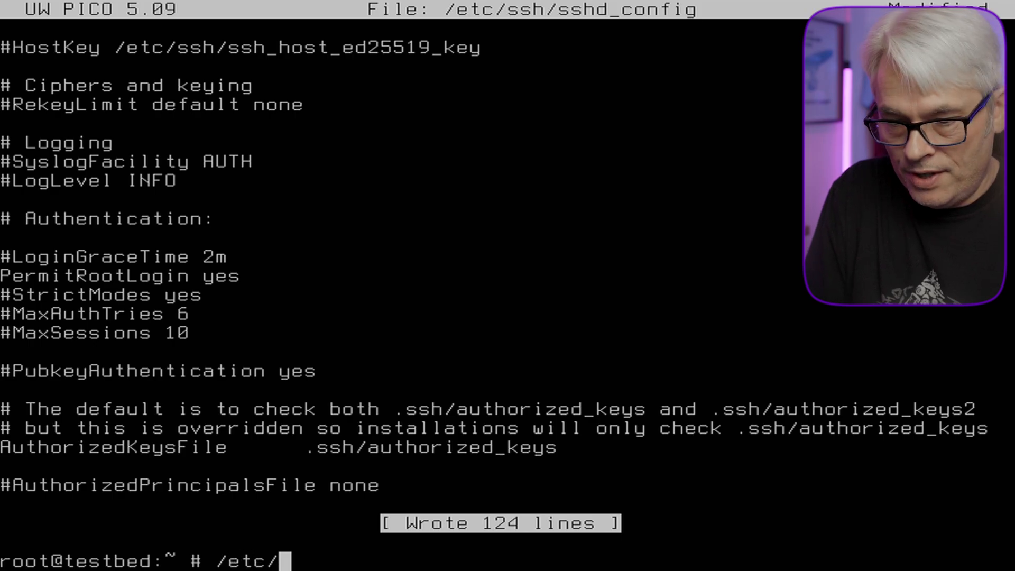
text(rc.d/)
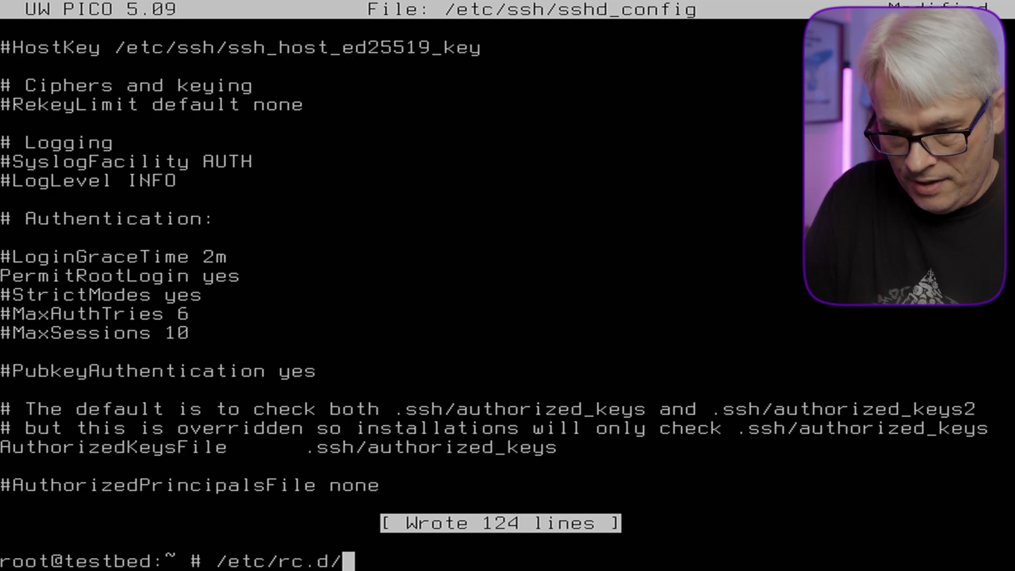
text(sshd)
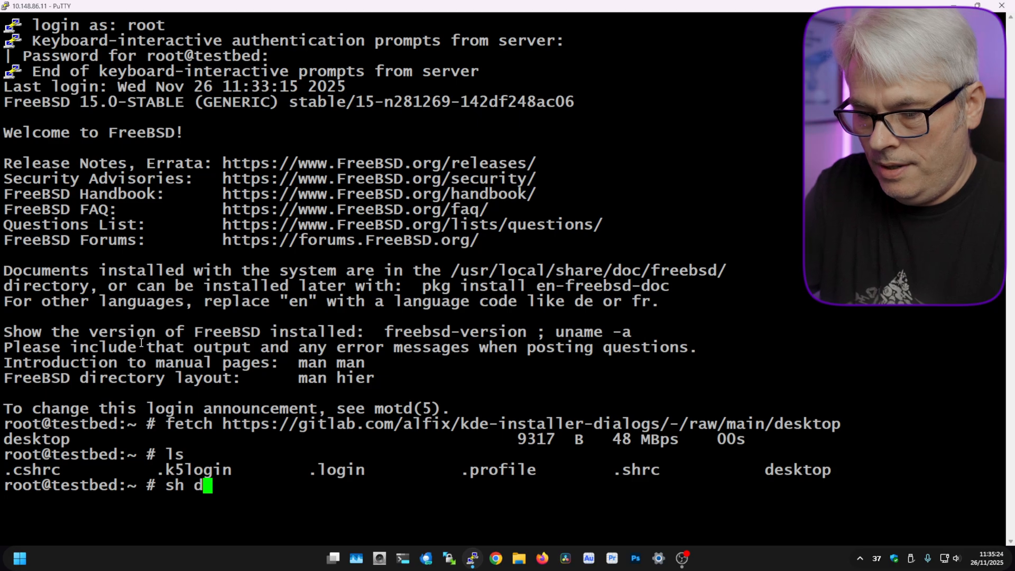
Run the desktop installer script, select the Intel graphics driver and start the install.
key(Return)
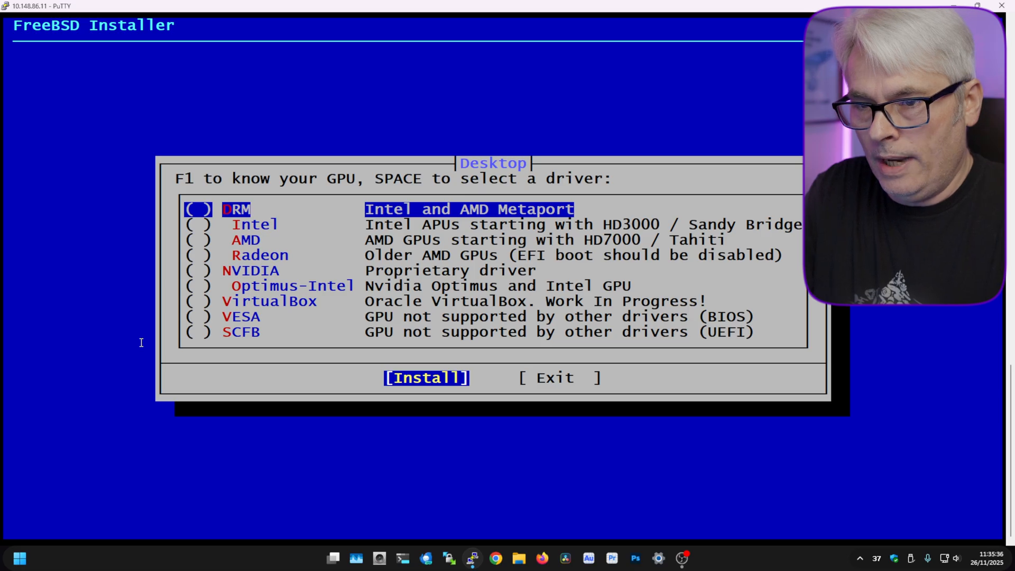
key(Down)
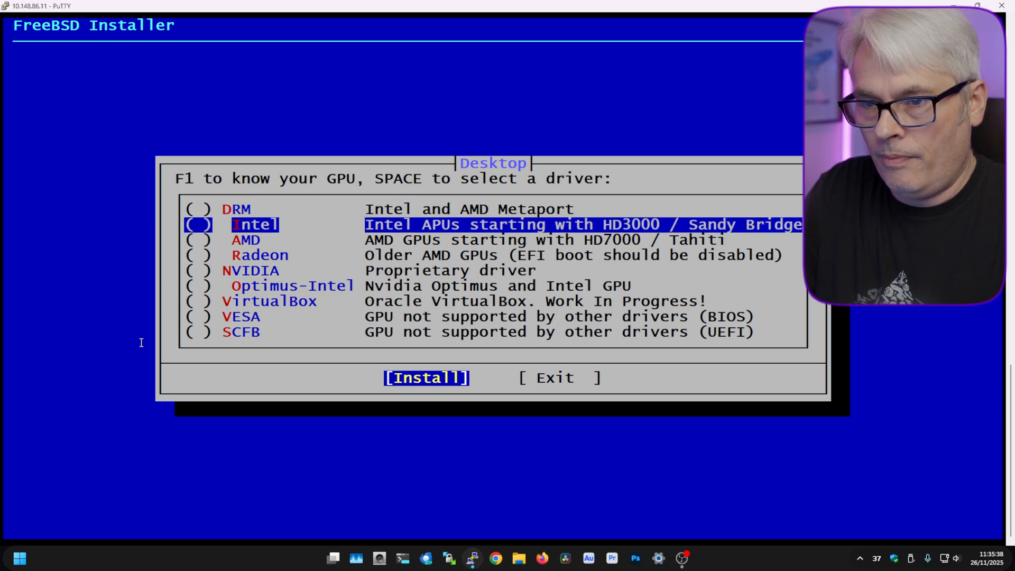
key(space)
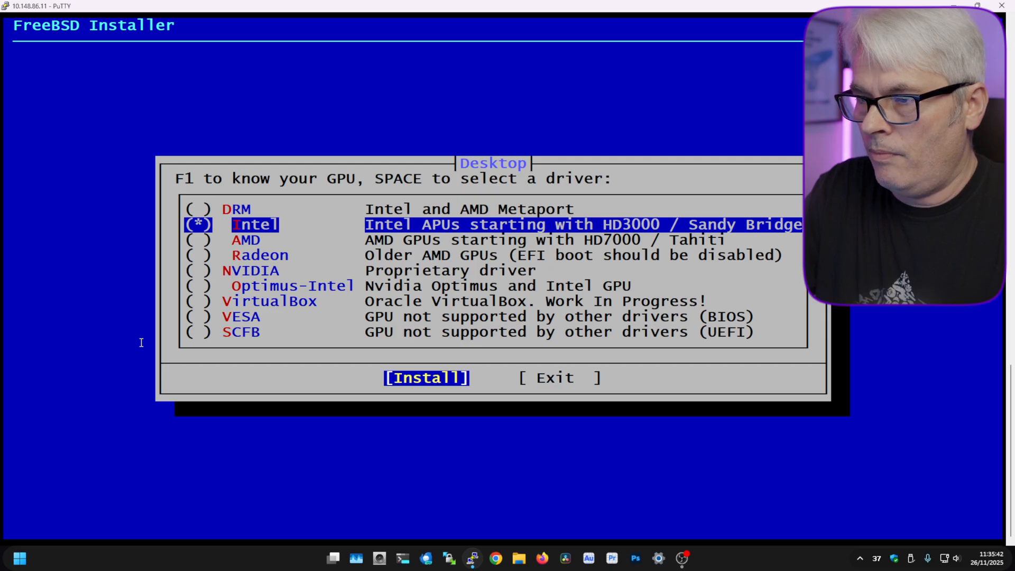
click(426, 377)
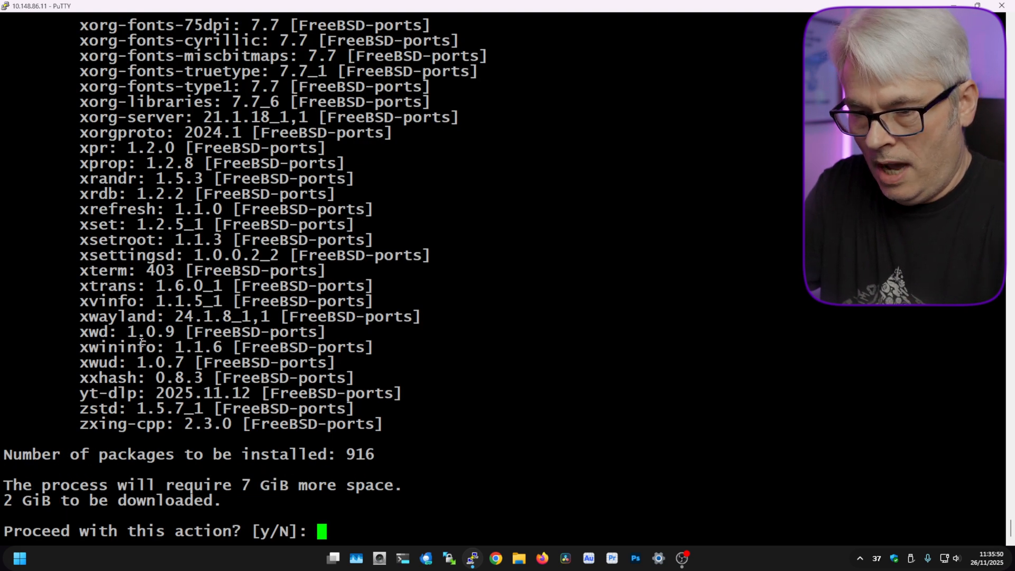
Answer y at the Proceed prompt so the 916 desktop packages are fetched and installed.
text(y)
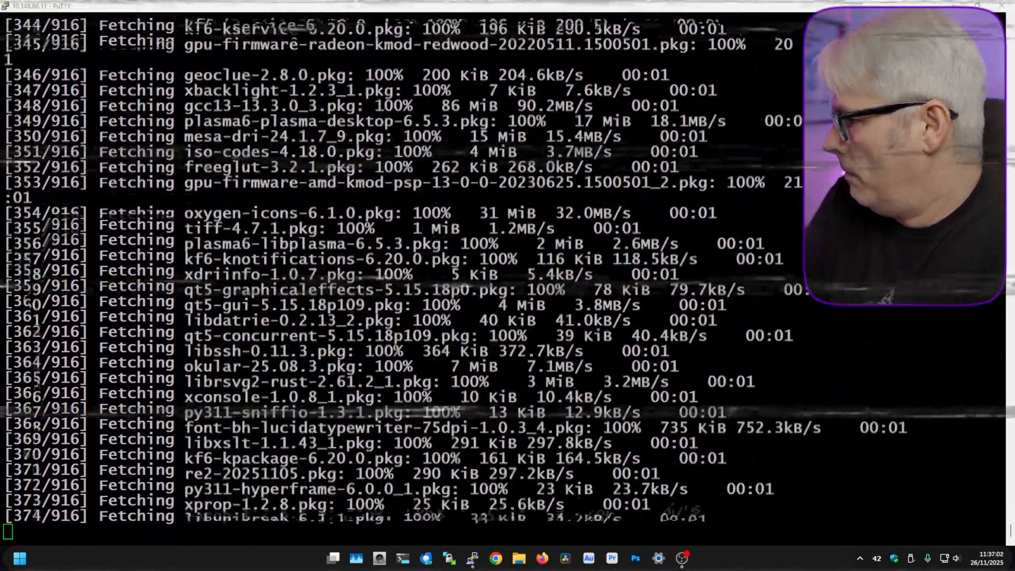
scroll(down, 3)
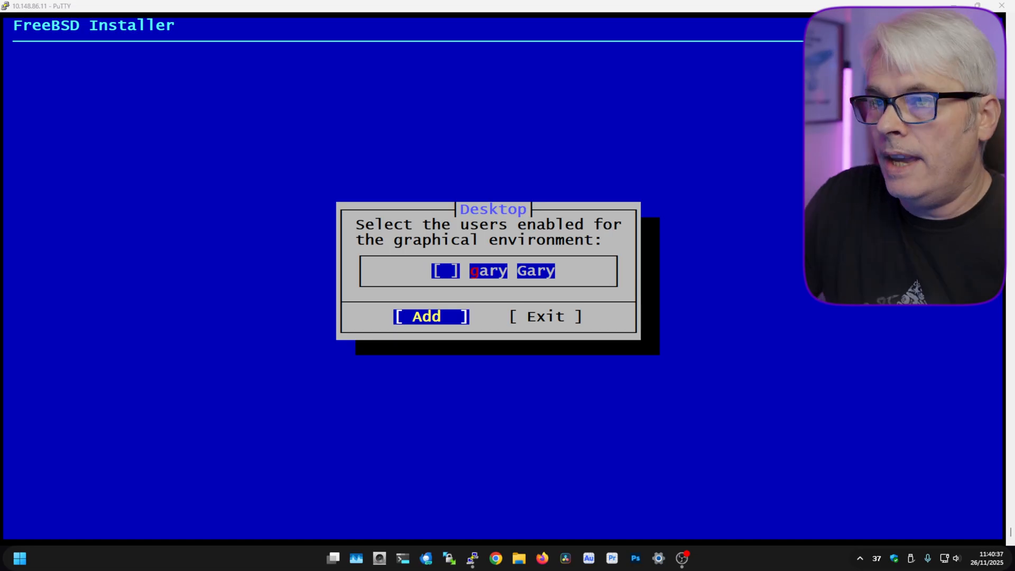
mouse_move(484, 4)
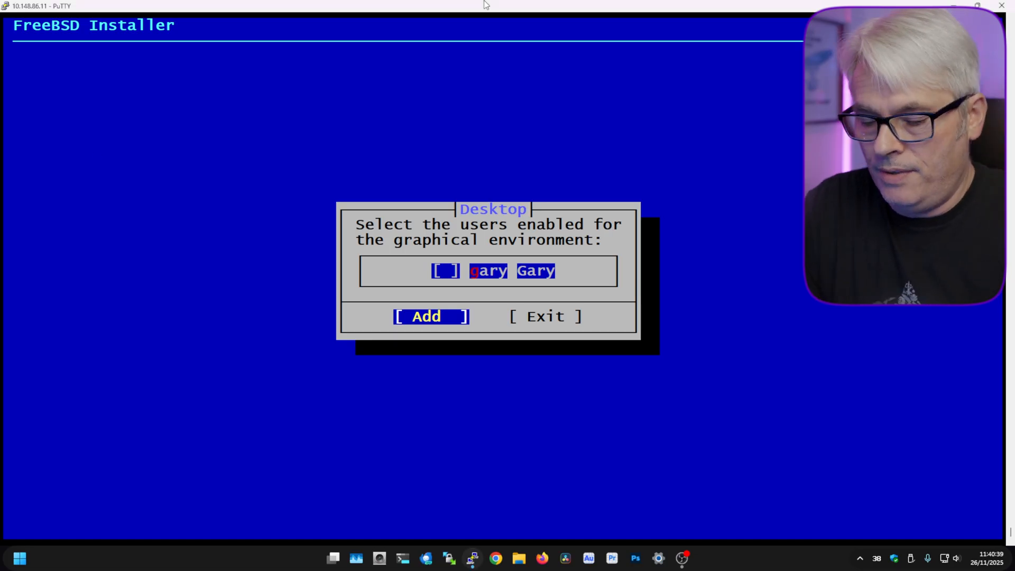
Enable the user for the desktop, review /etc/rc.conf in pico, then issue shutdown -r now.
key(space)
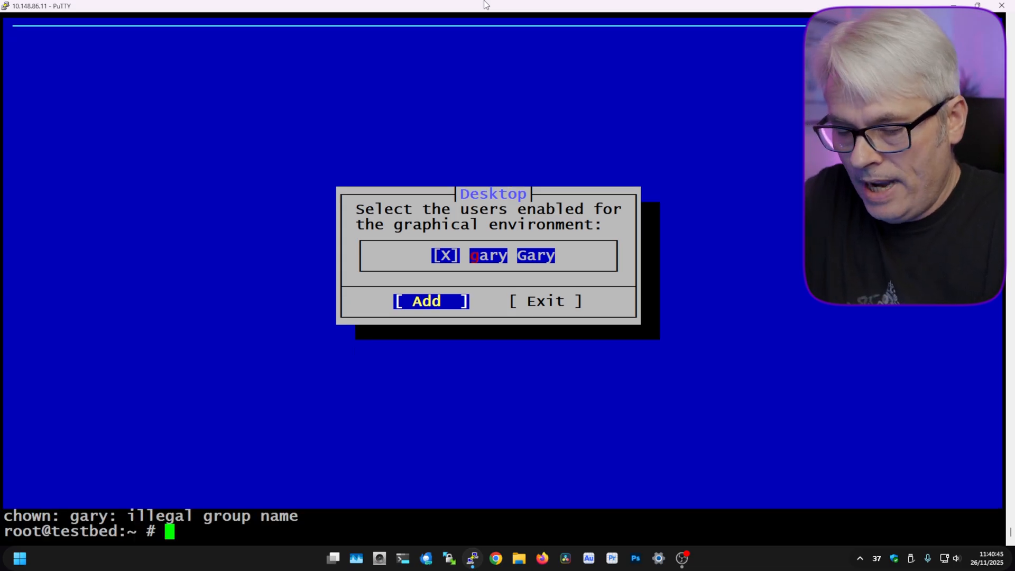
text(pico -w /et)
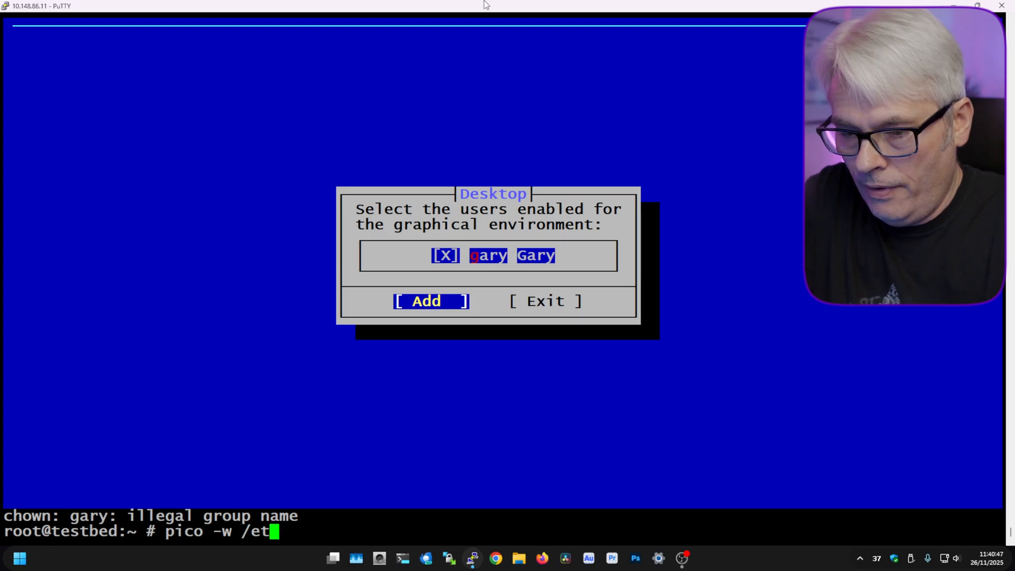
text(c/rc.conf)
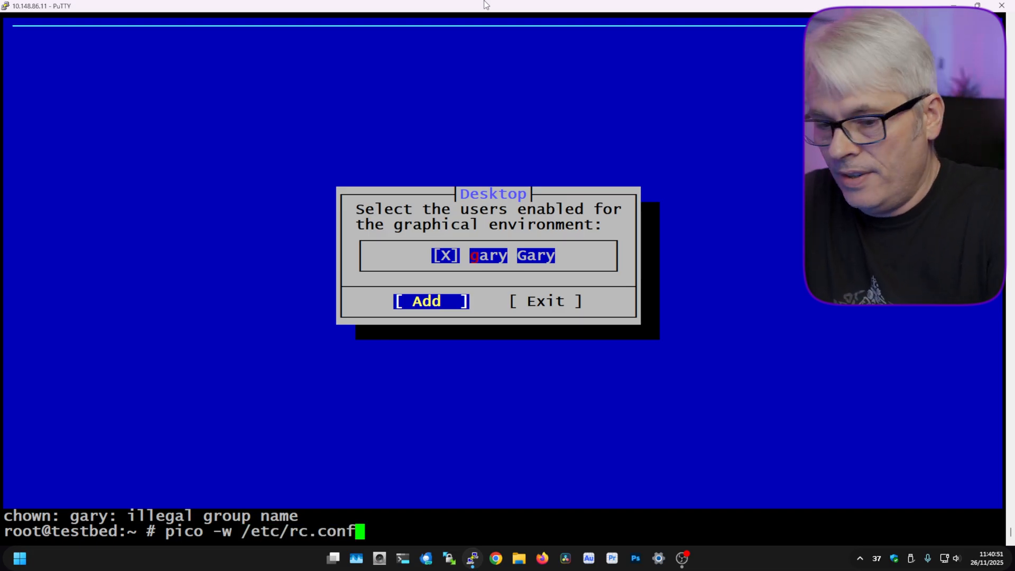
key(Return)
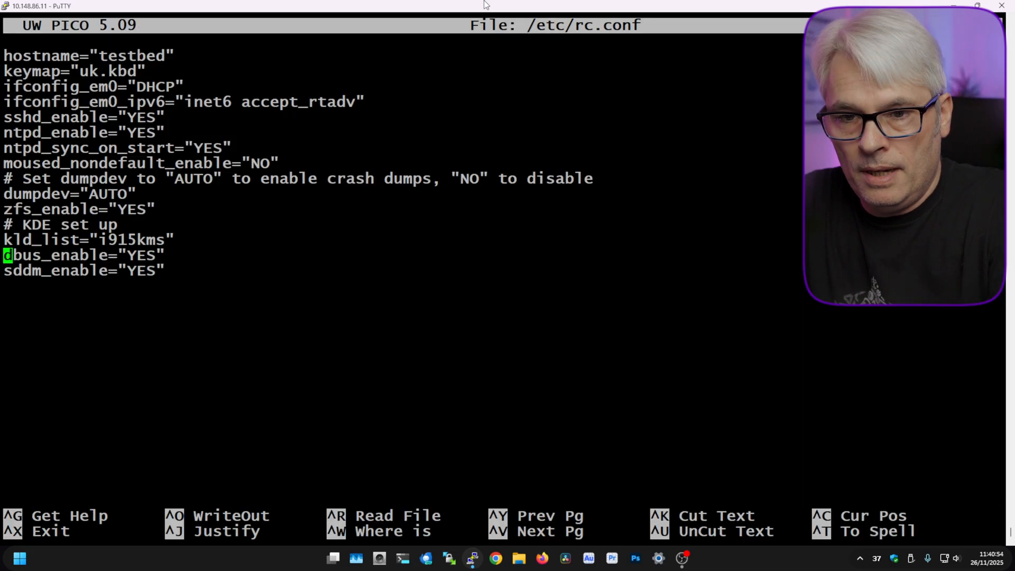
key(Up)
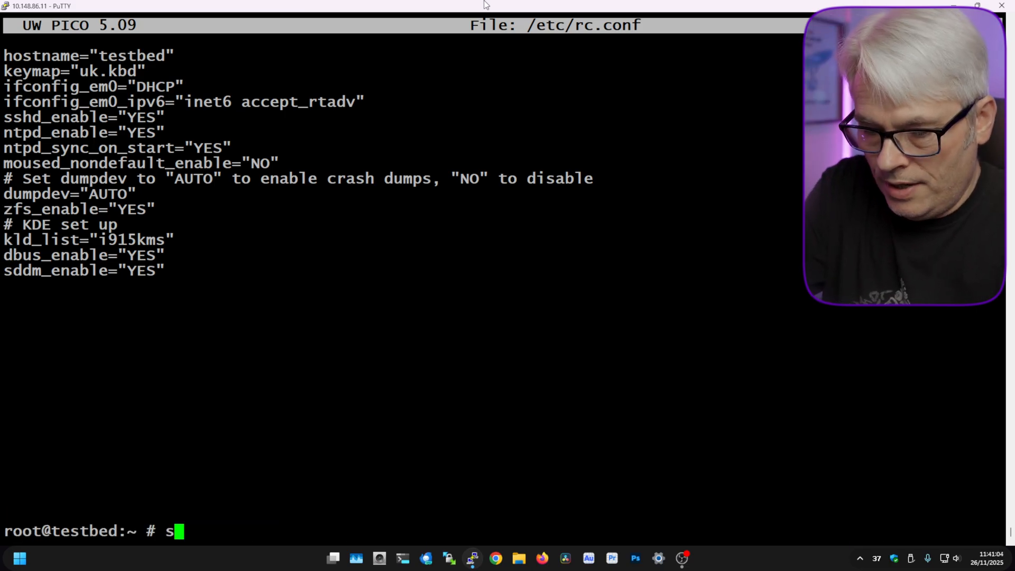
text(hutdown -r)
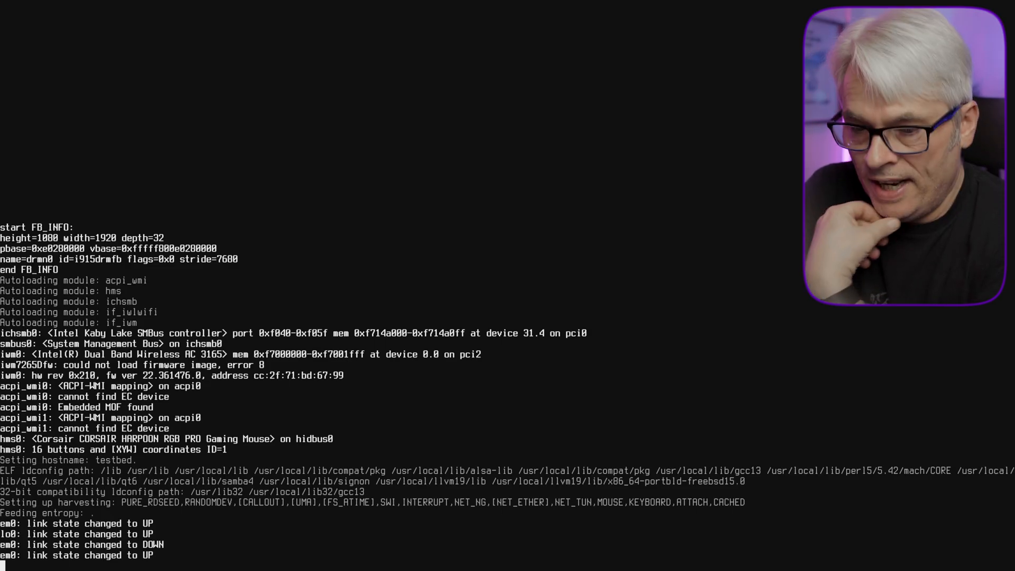
Enter the password on the SDDM login screen to reach the Plasma desktop.
scroll(down, 3)
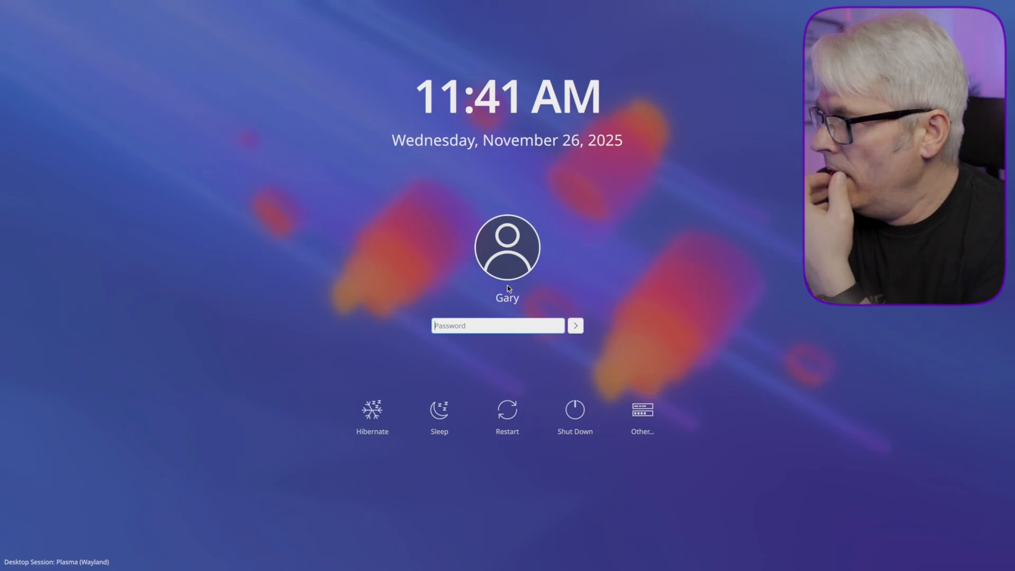
text(•)
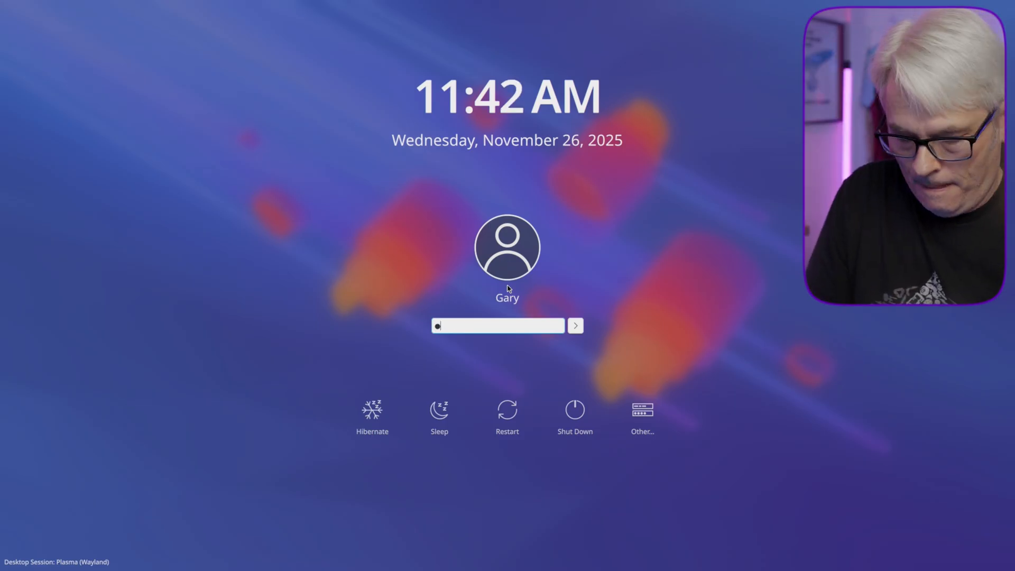
text(password)
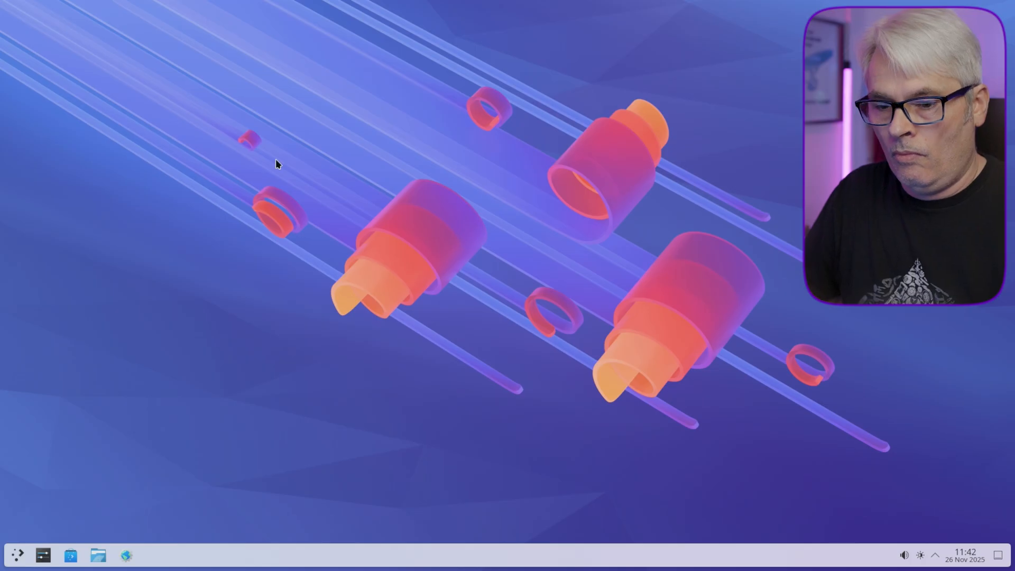
mouse_move(371, 460)
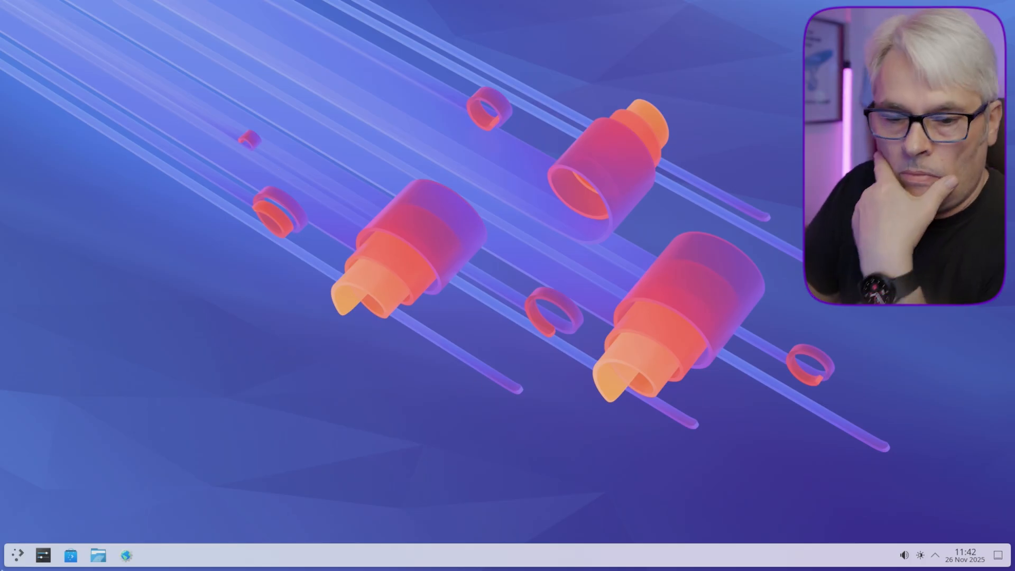
Browse the application launcher's full list and start System Settings.
click(16, 555)
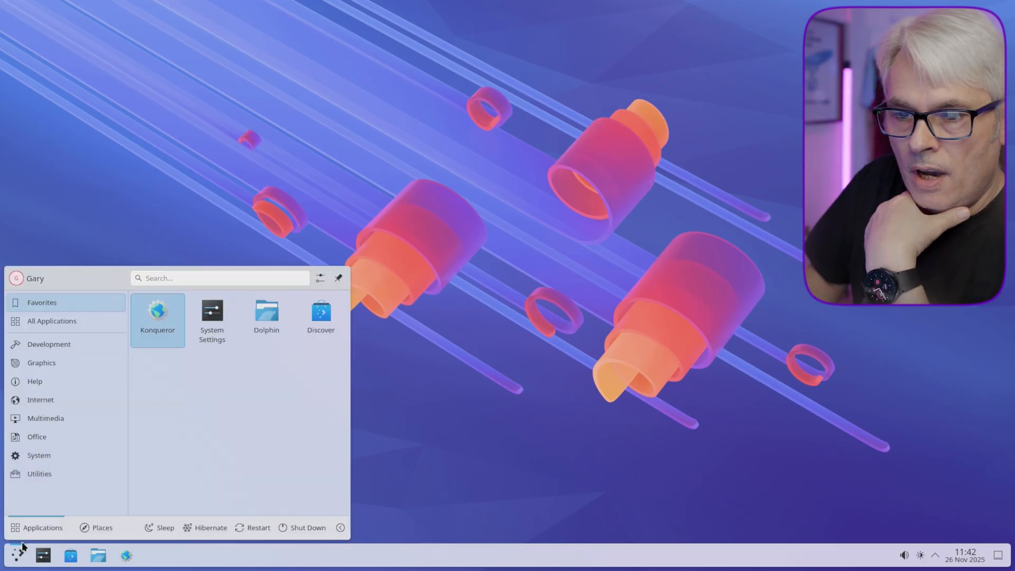
mouse_move(23, 547)
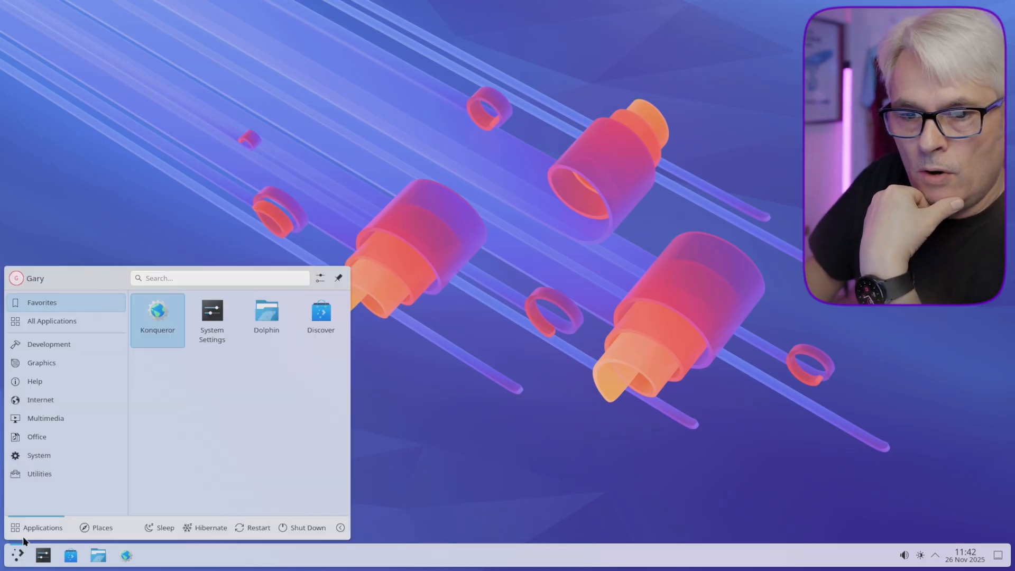
mouse_move(52, 322)
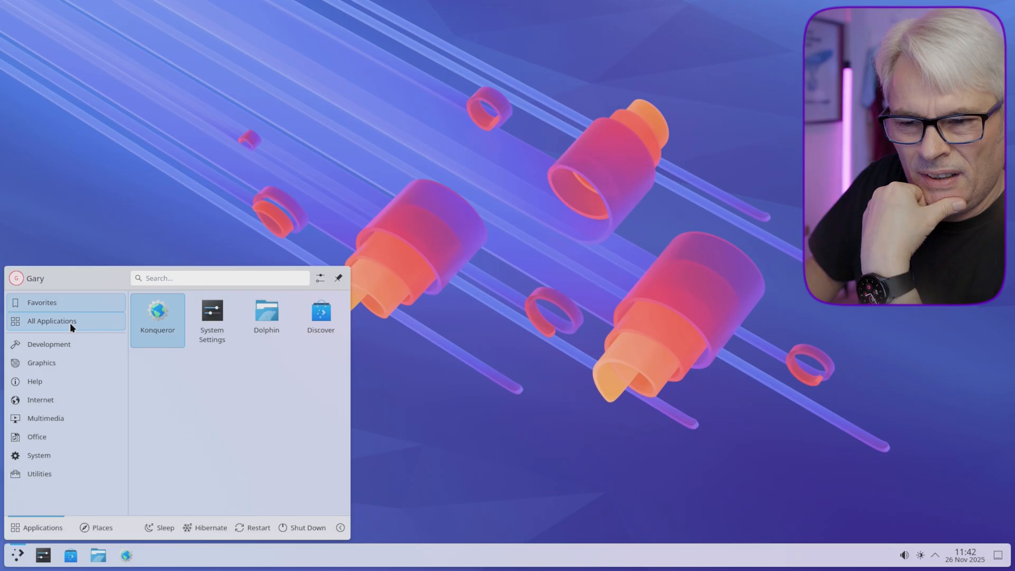
click(51, 321)
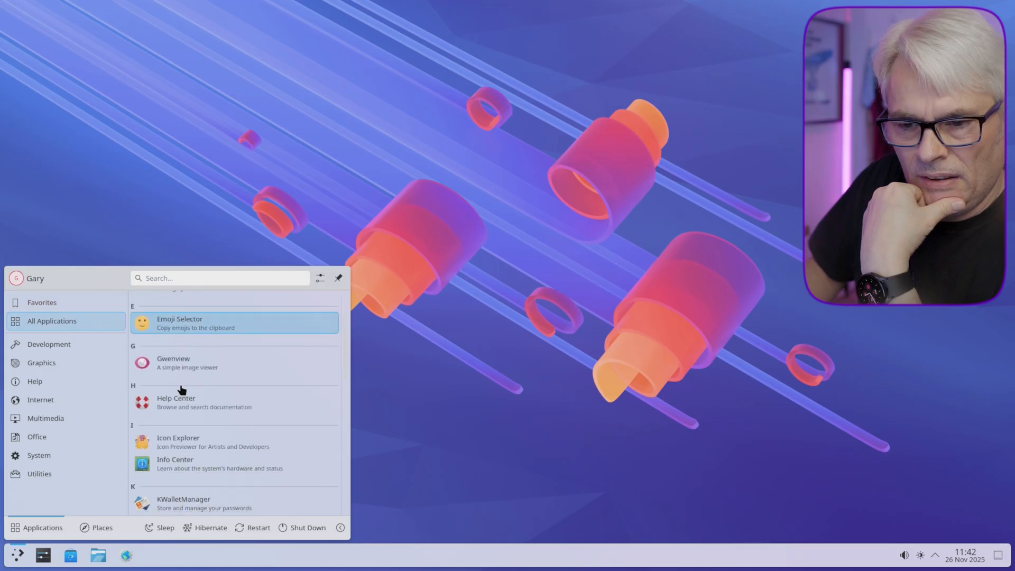
scroll(down, 3)
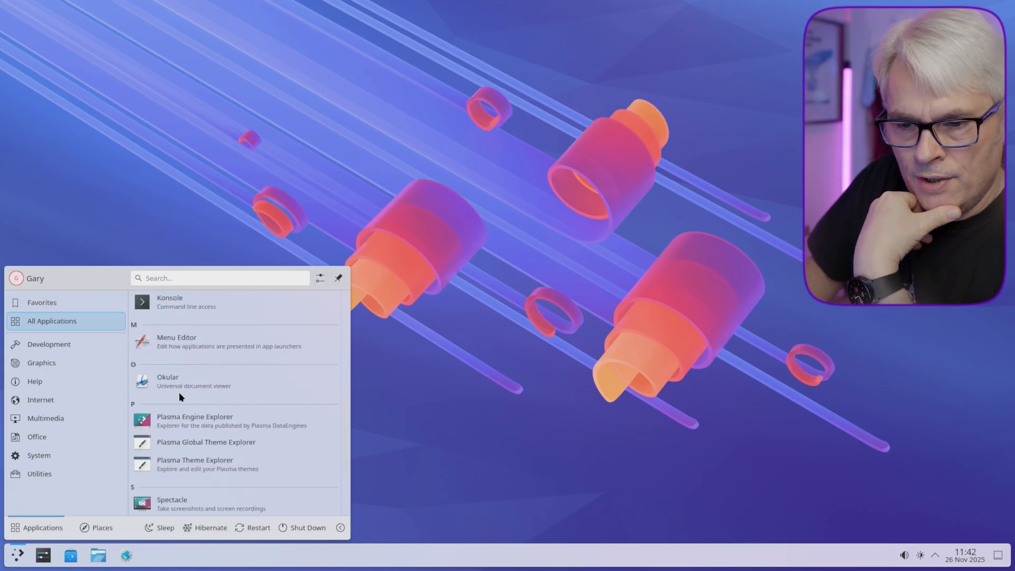
scroll(down, 3)
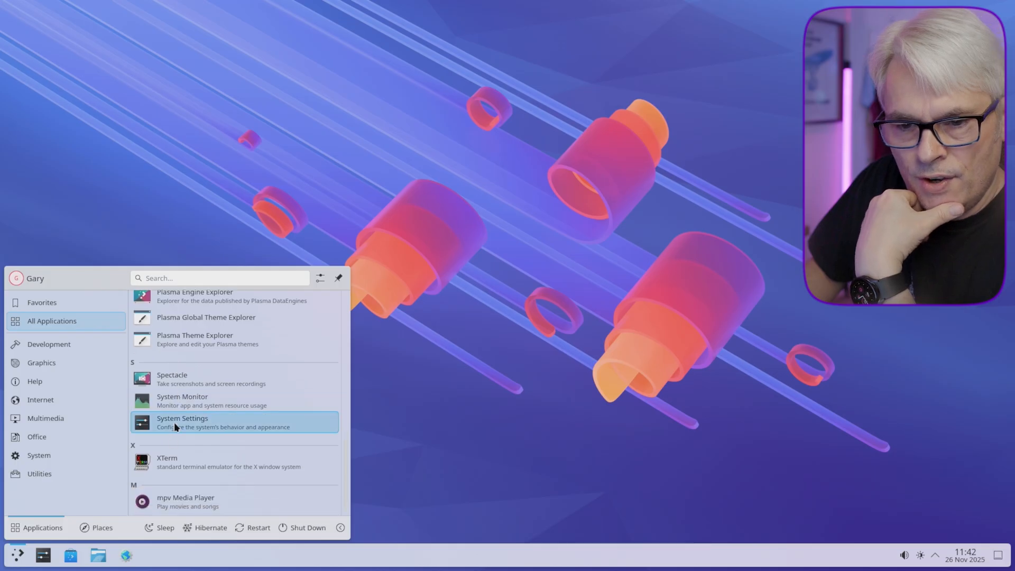
click(40, 399)
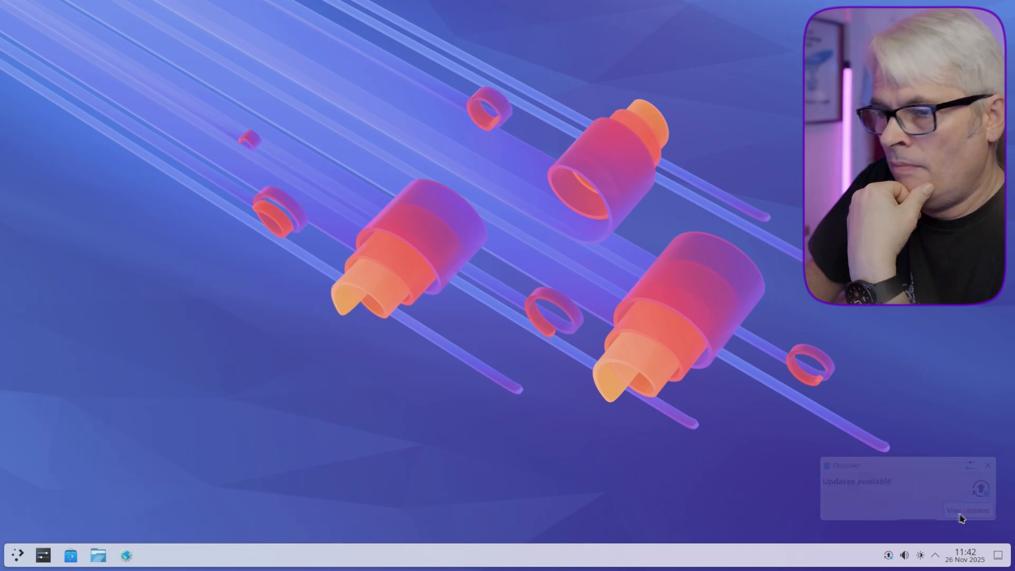
View and refresh the 158 FreeBSD package updates listed in Discover.
click(967, 510)
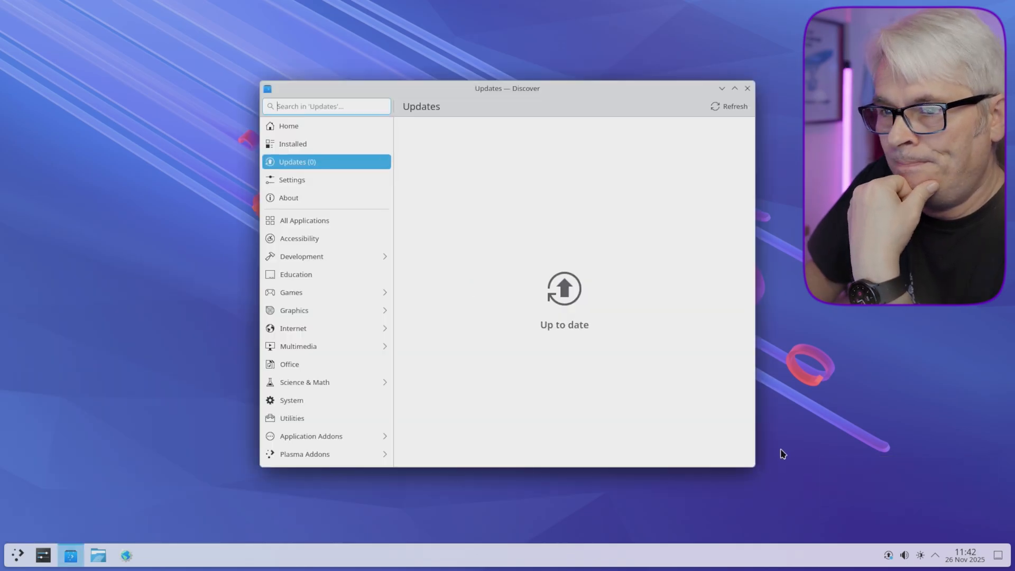
click(728, 106)
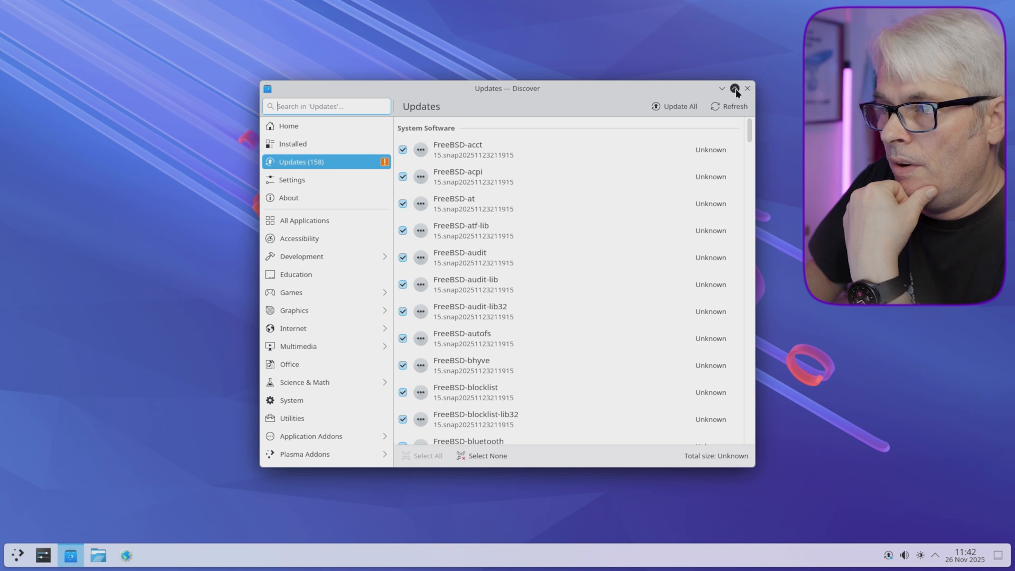
scroll(down, 3)
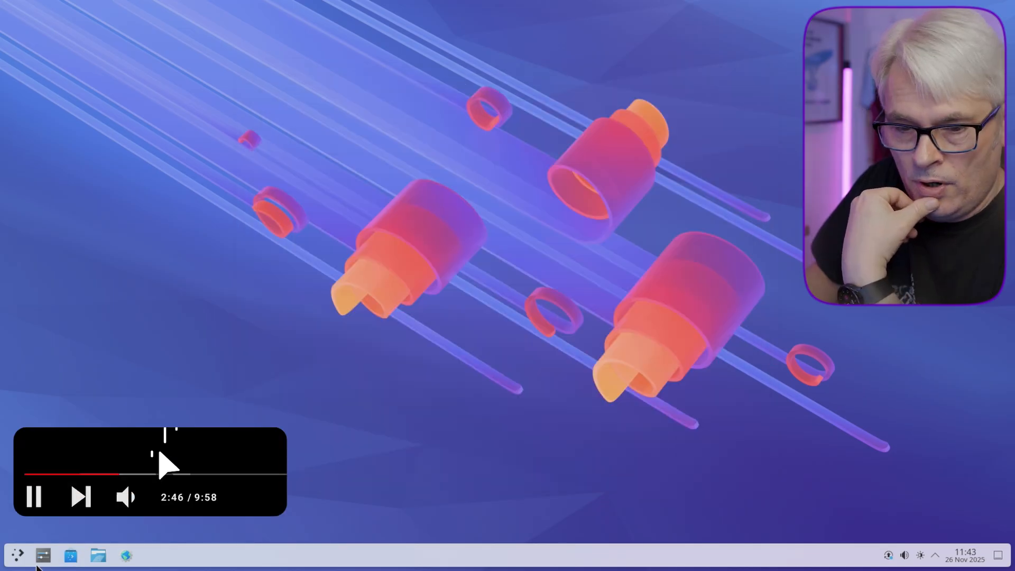
In Konsole become root with su and run pkg upgrade on the 158 packages.
click(43, 555)
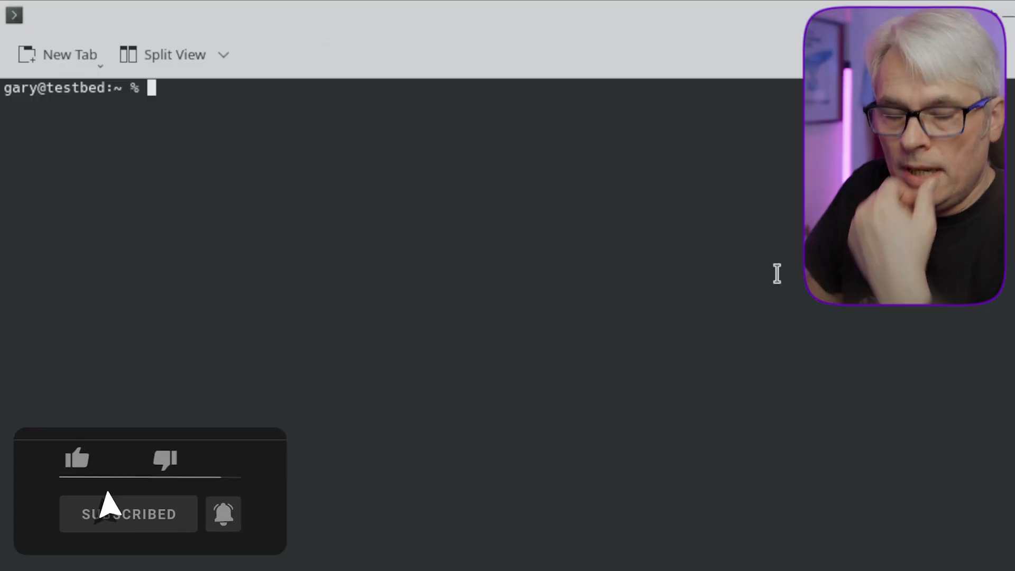
text(su)
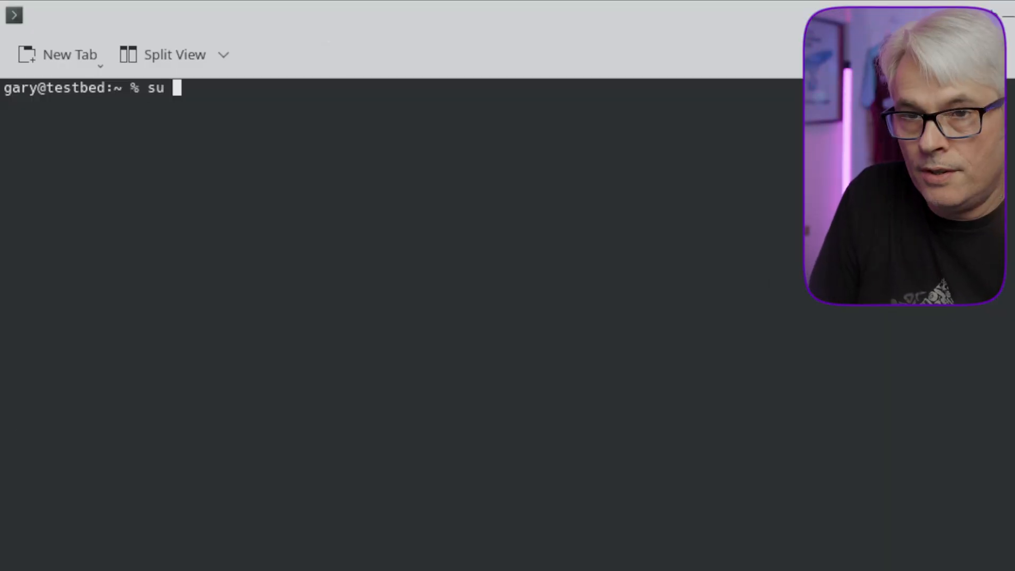
key(Return)
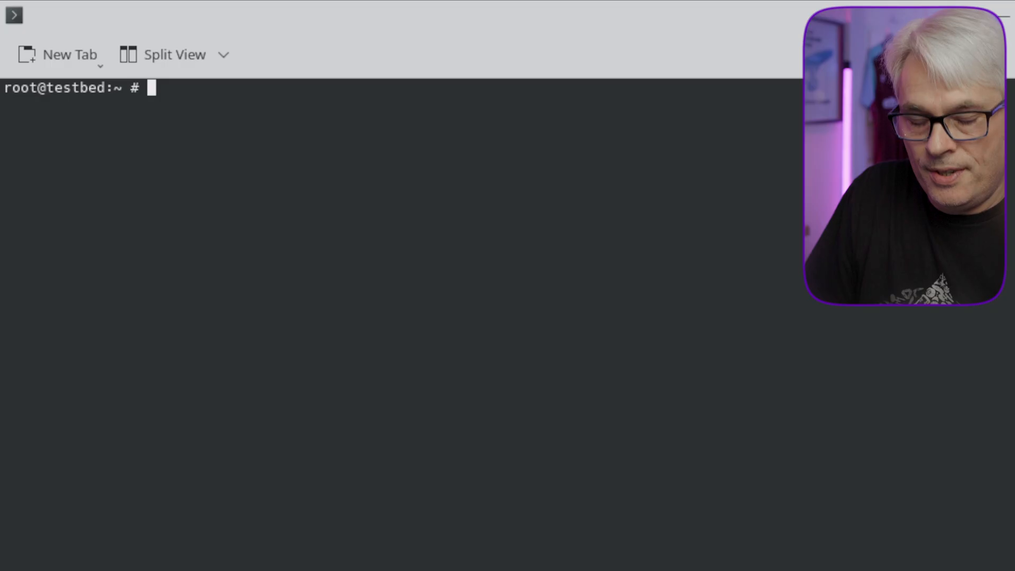
text(pkg u)
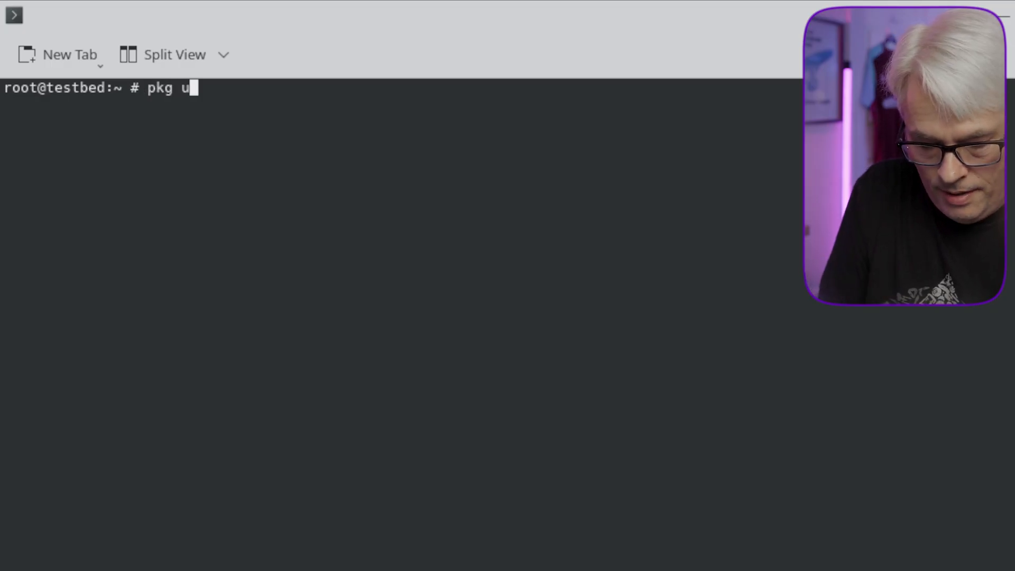
key(Return)
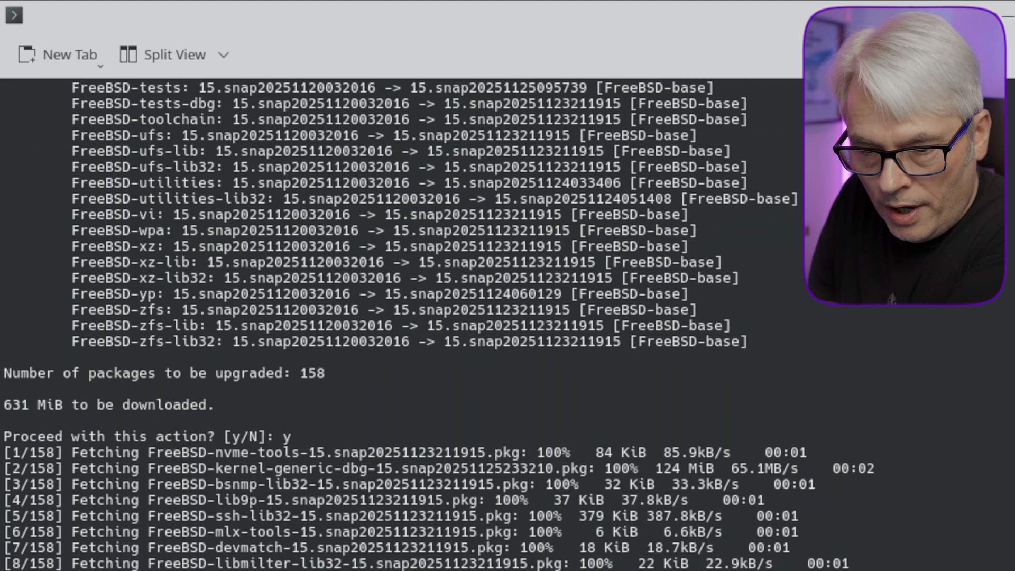
scroll(down, 3)
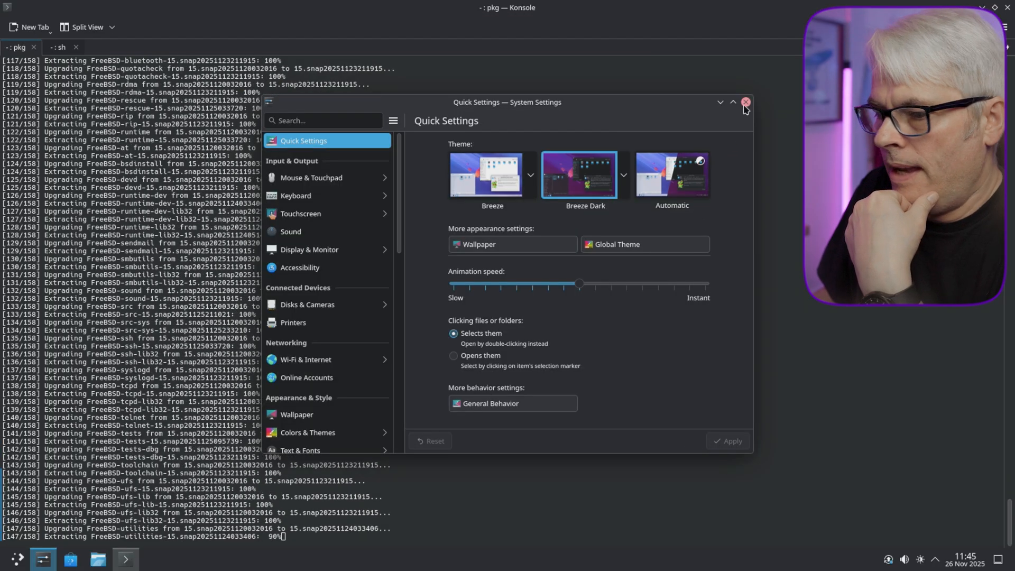
Close System Settings and browse the application launcher again.
click(744, 103)
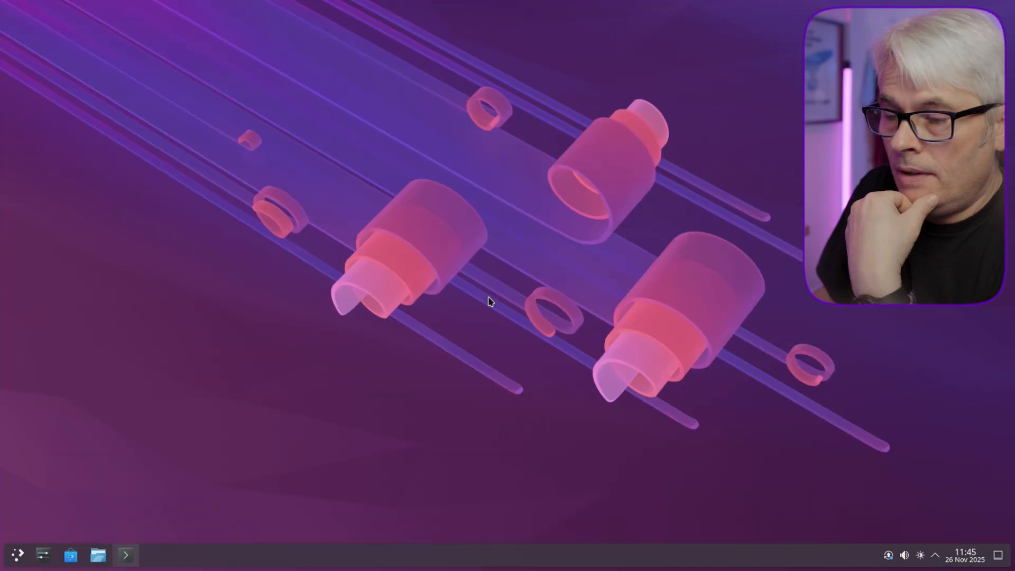
mouse_move(256, 326)
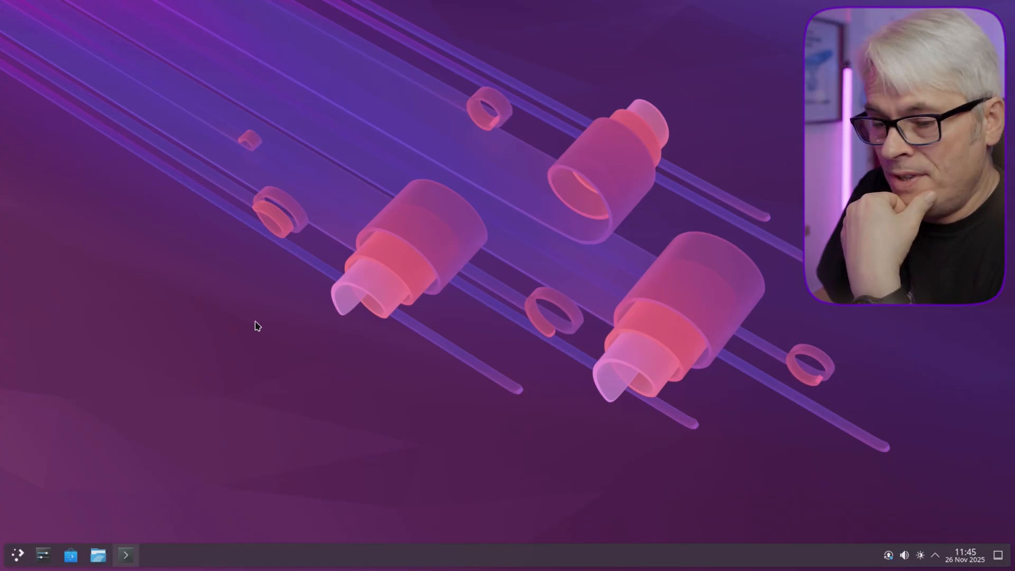
click(16, 554)
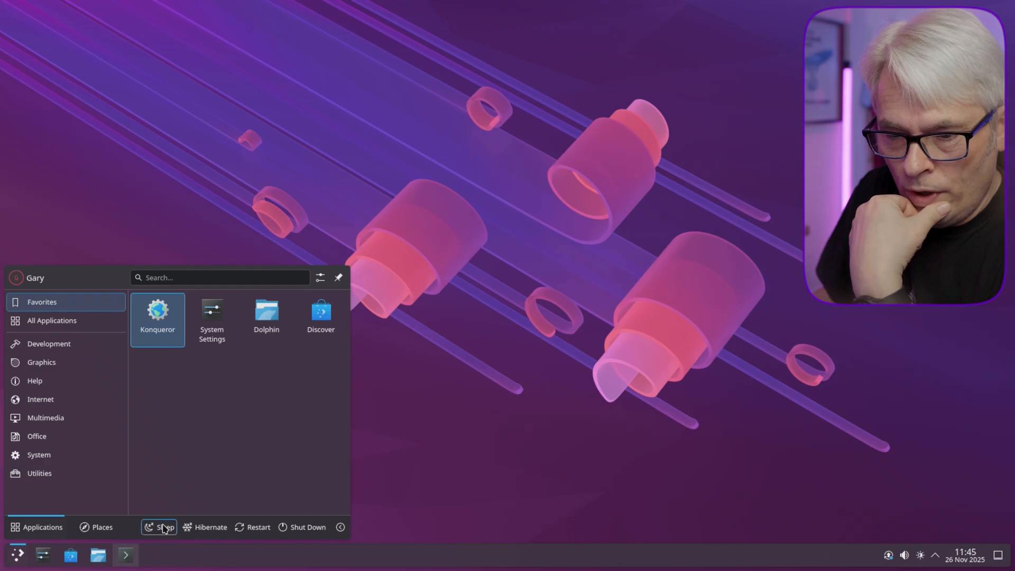
click(41, 362)
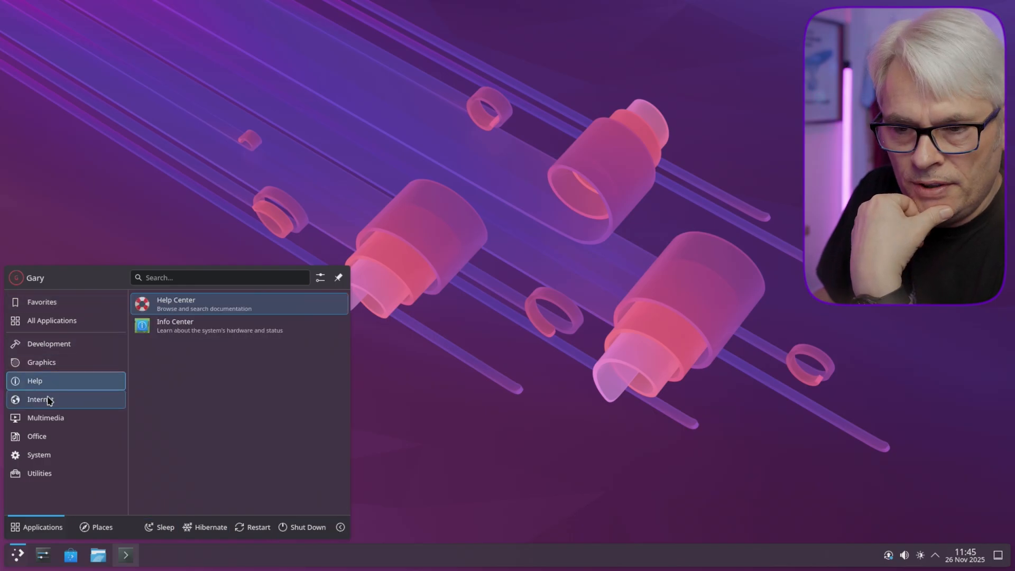
click(39, 473)
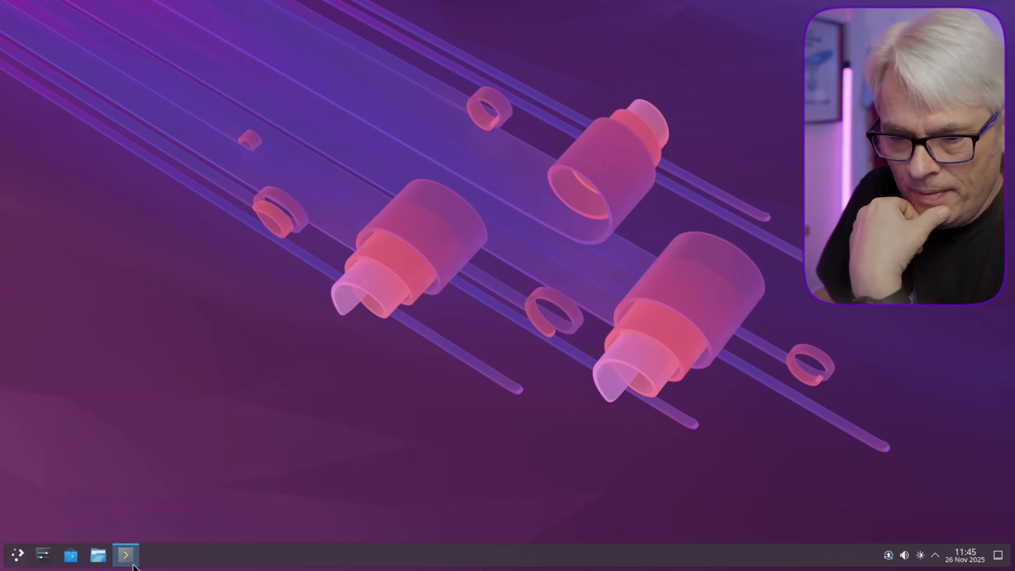
Confirm pkg install firefox with y in the second Konsole tab.
click(125, 555)
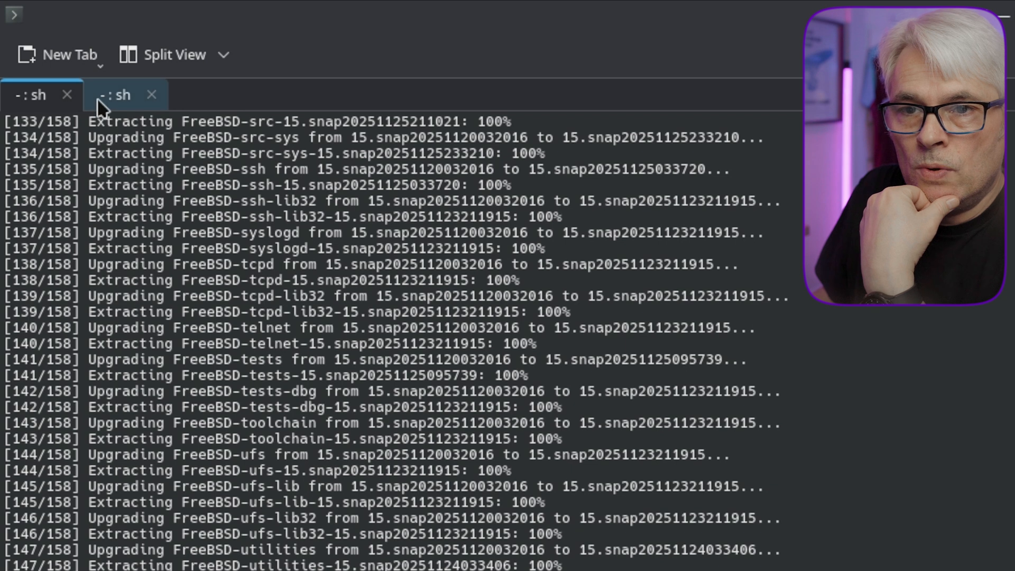
click(116, 94)
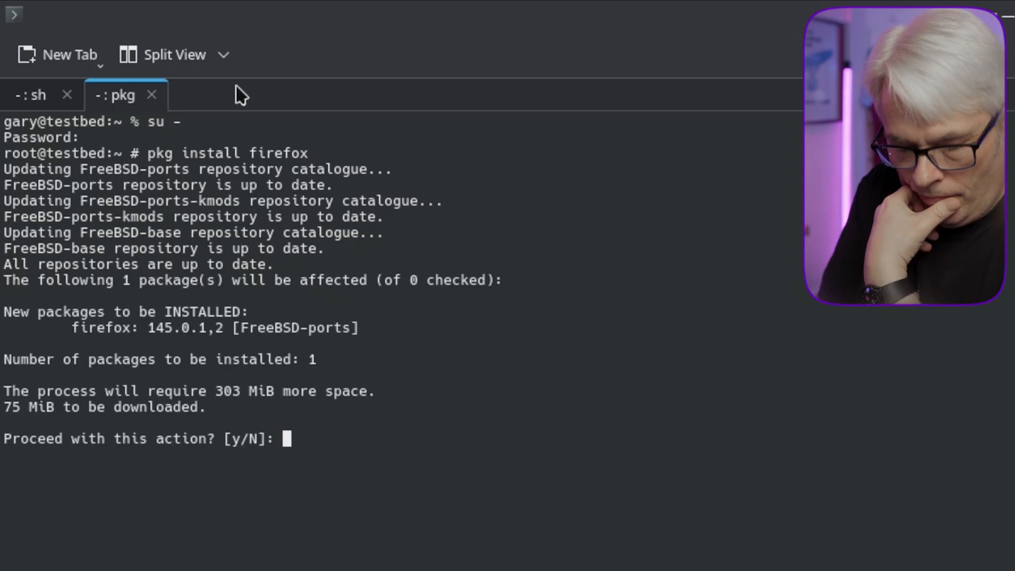
text(y)
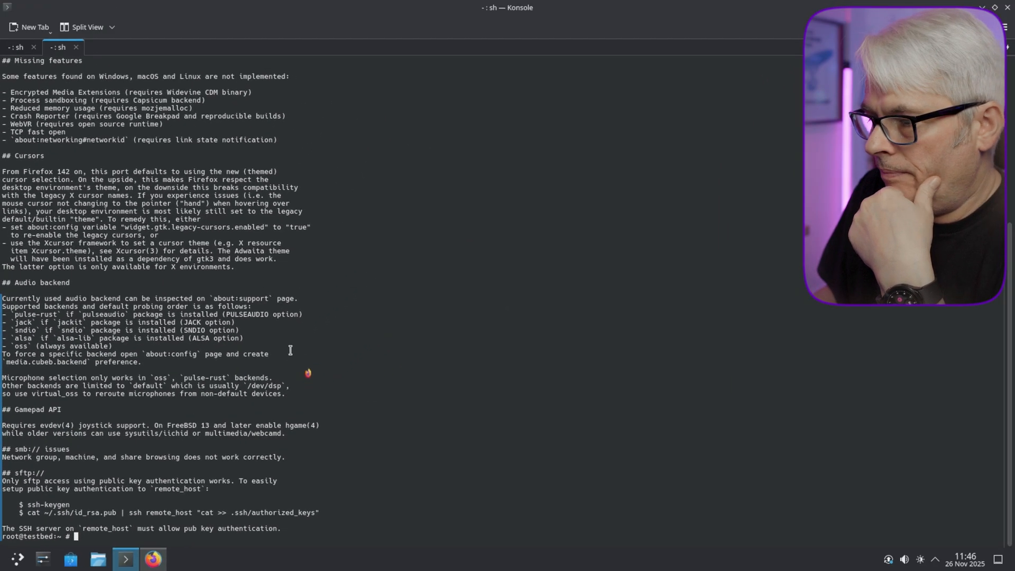
Launch Firefox and search for youtube to reach YouTube.
click(152, 558)
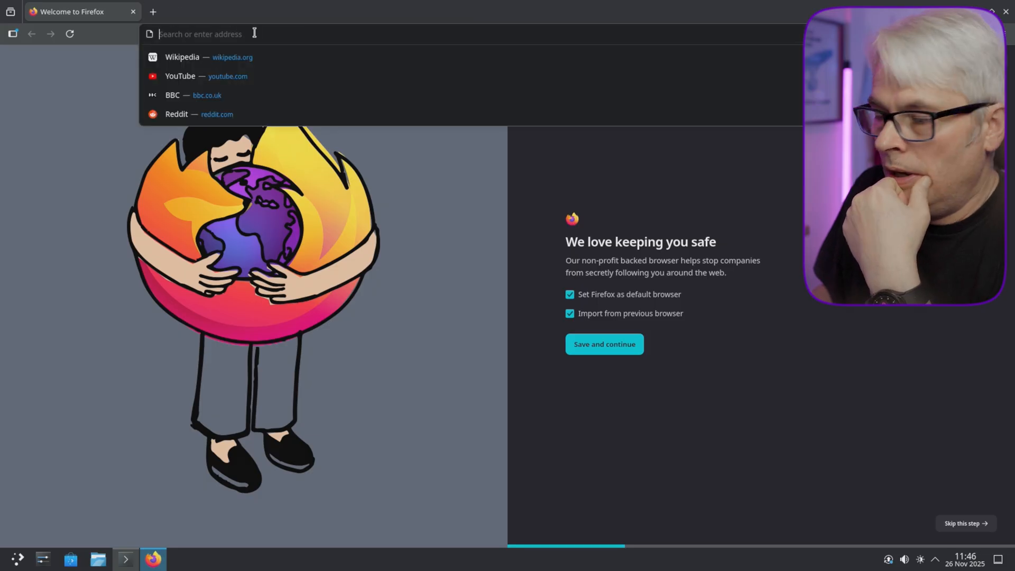
mouse_move(935, 564)
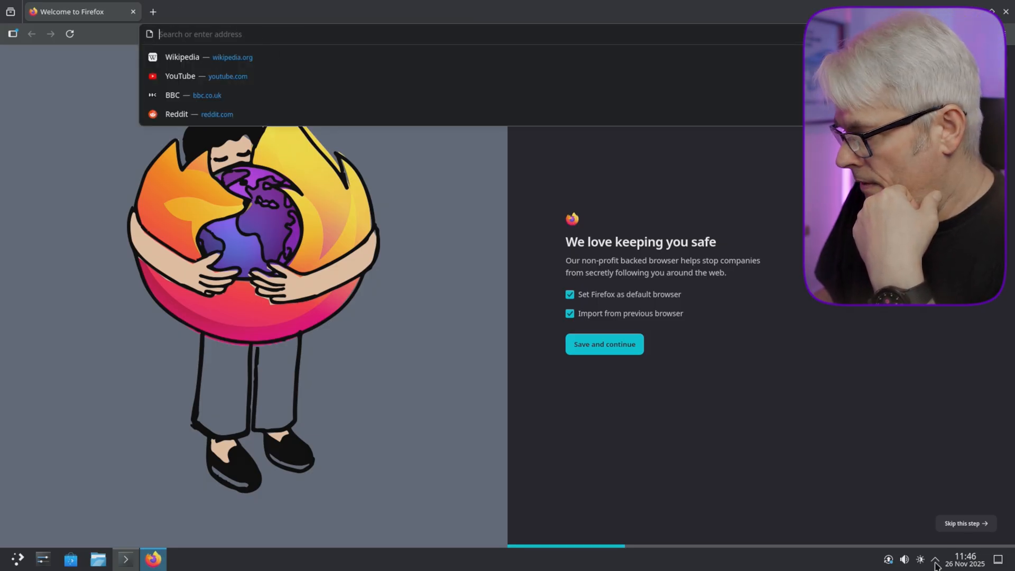
click(369, 171)
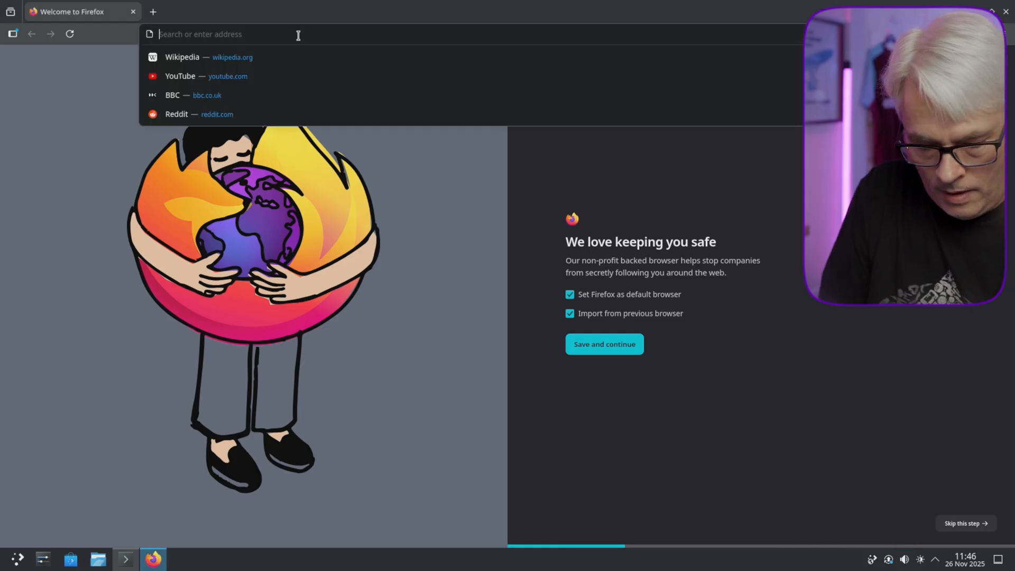
text(youtube&sei=tegmaYKGHomthbIPj7SGuAM)
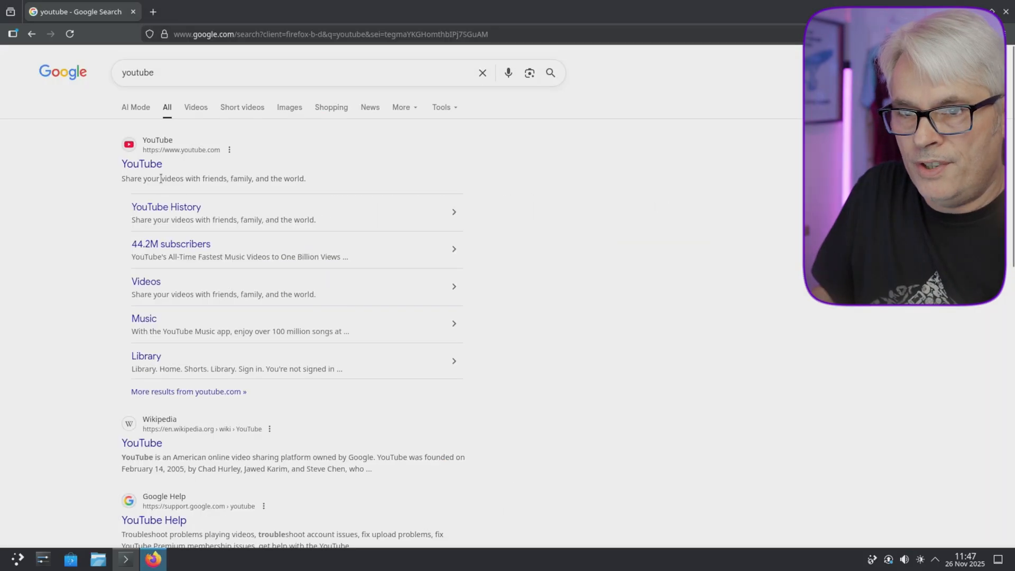
click(141, 164)
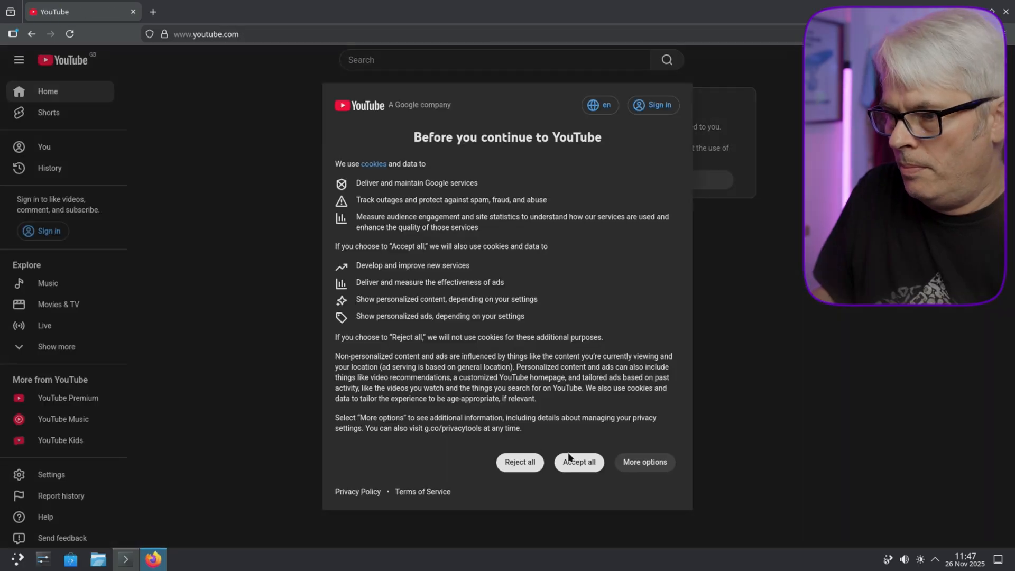
Search YouTube for the GaryH Tech channel and open its page from the results.
click(577, 462)
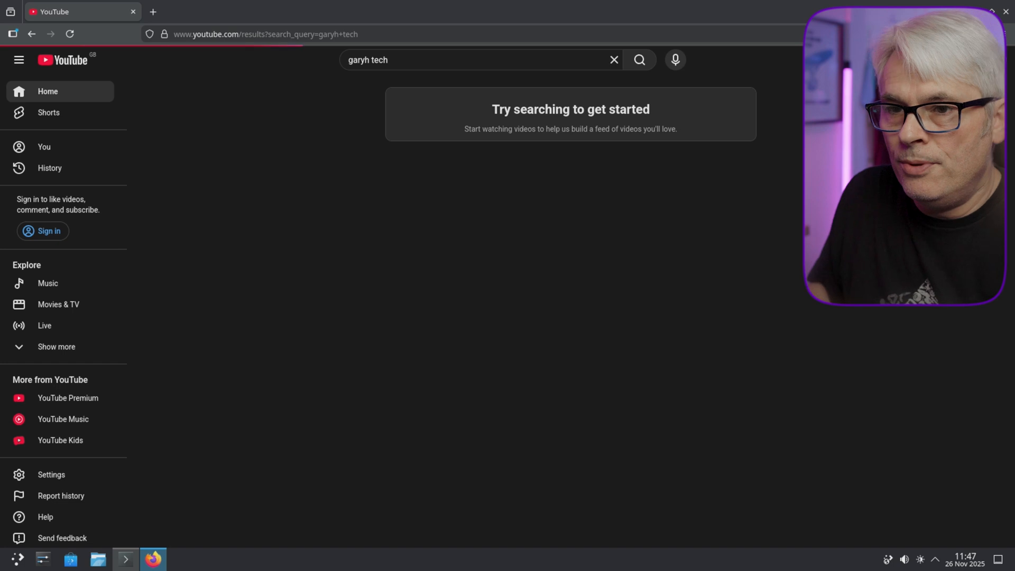
click(637, 59)
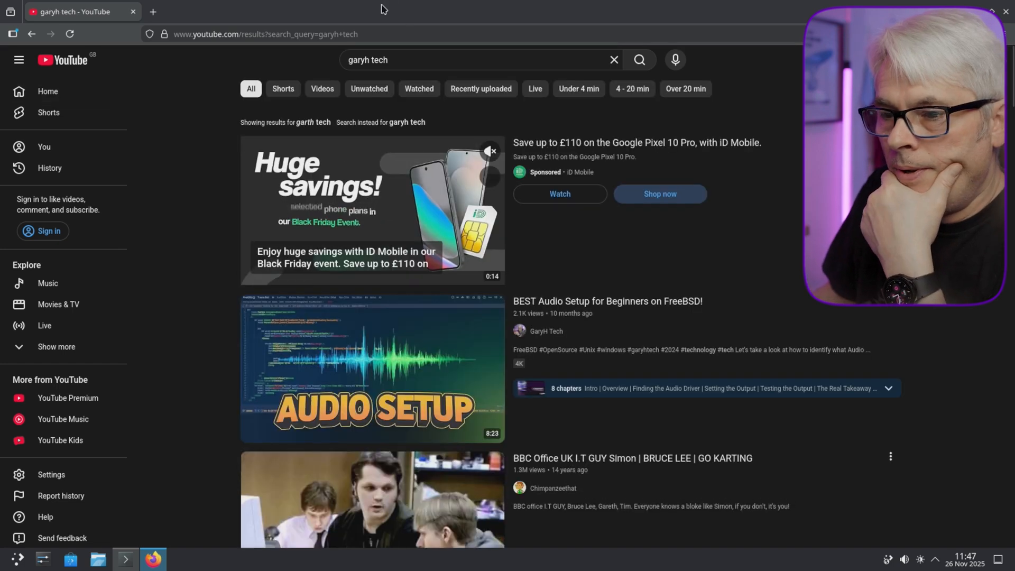
click(545, 331)
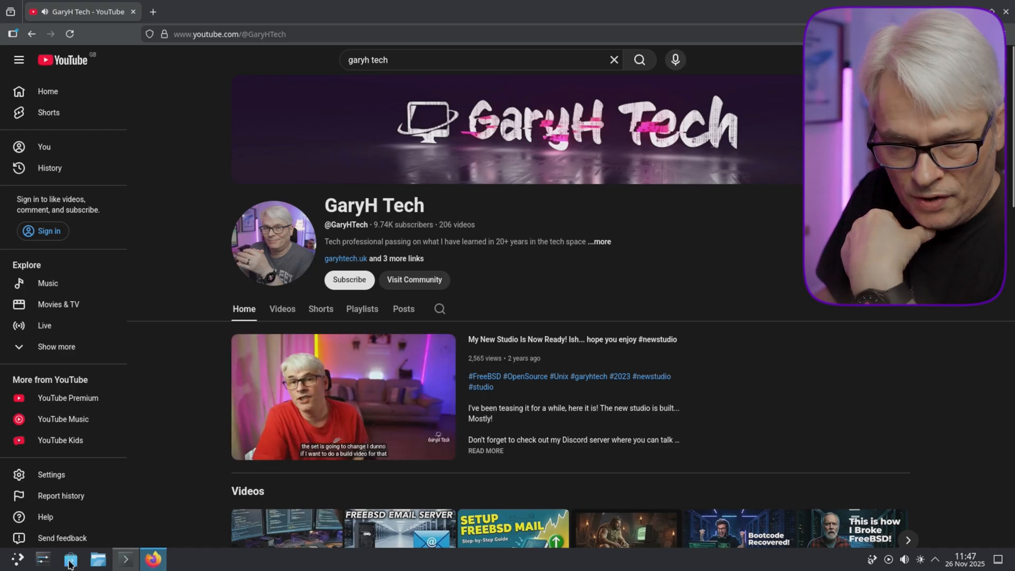
click(42, 560)
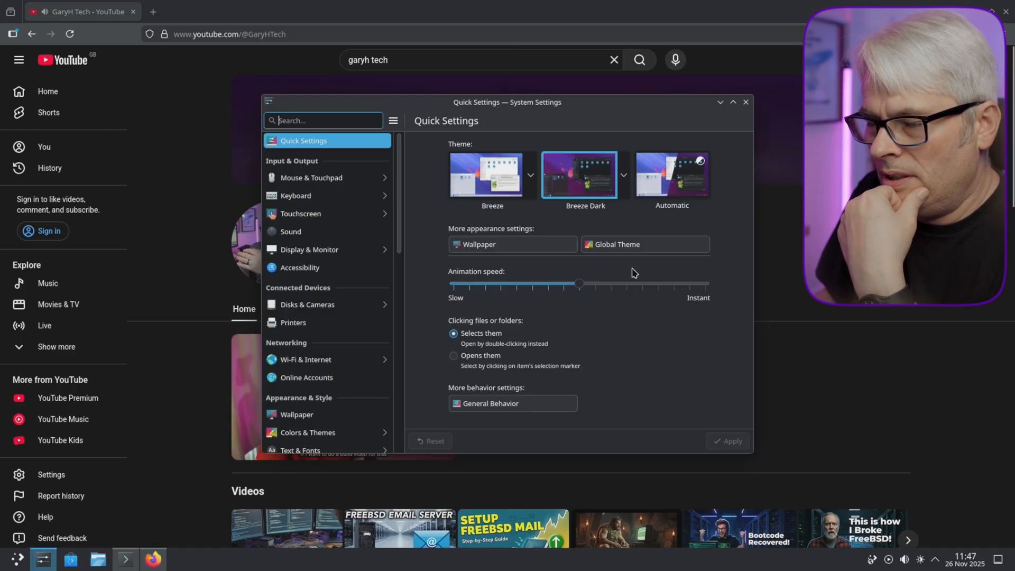
click(289, 232)
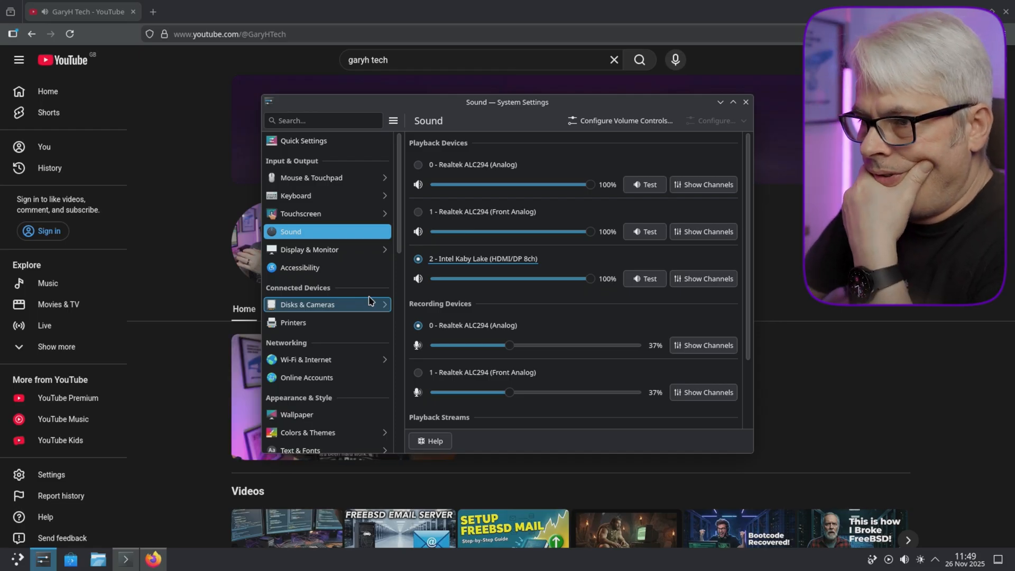
click(643, 278)
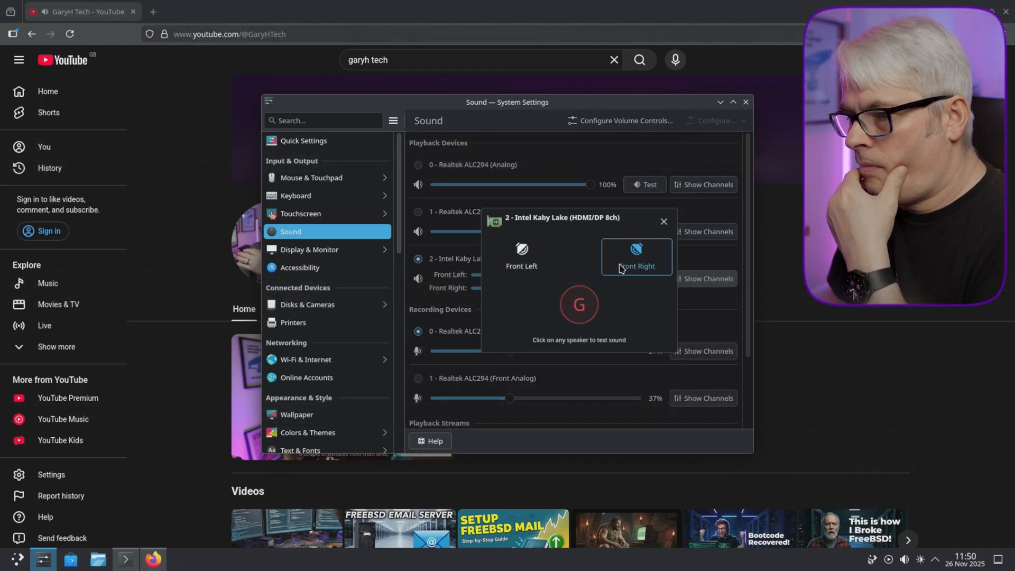
click(663, 221)
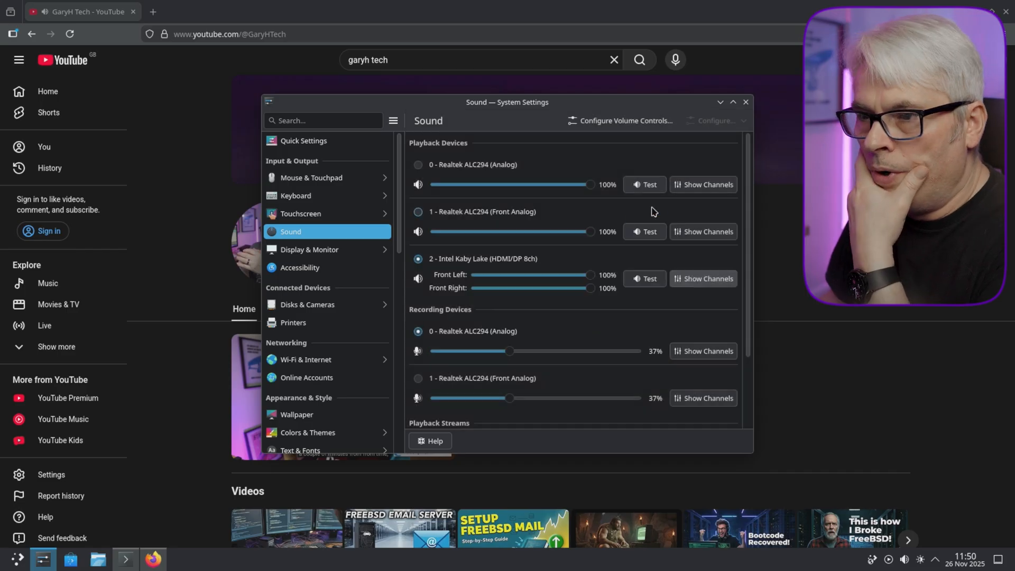
click(624, 120)
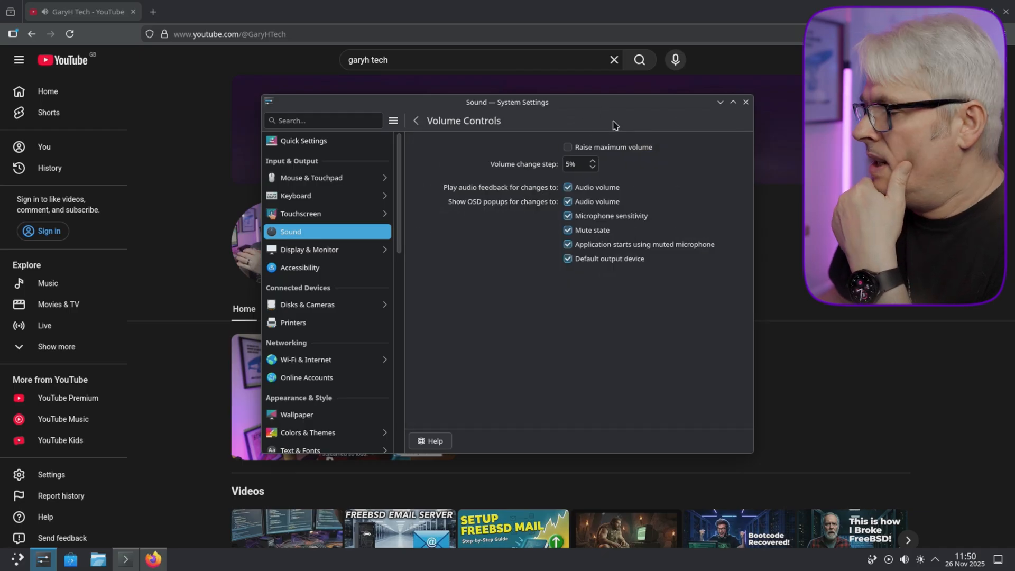
click(745, 102)
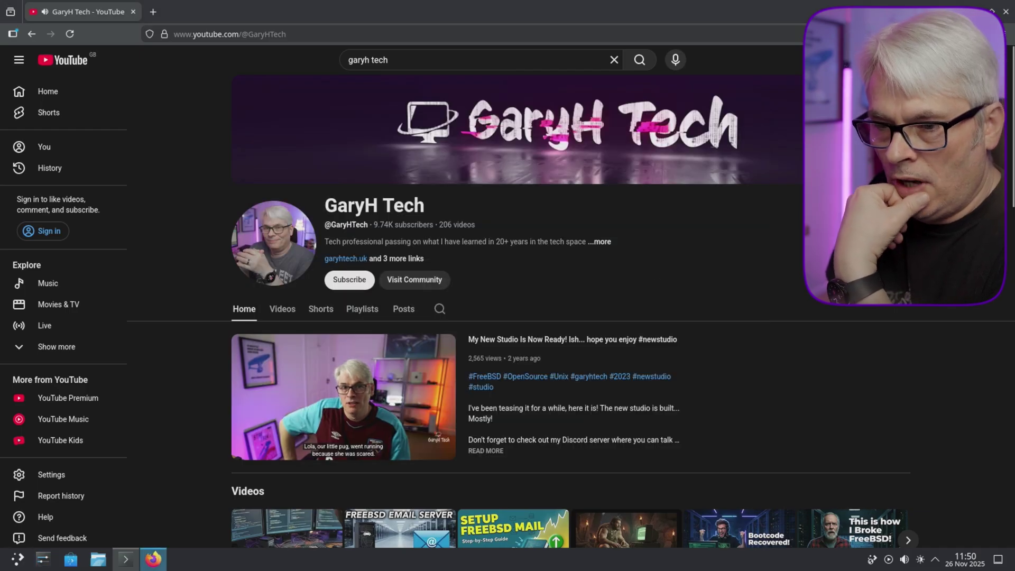
mouse_move(34, 91)
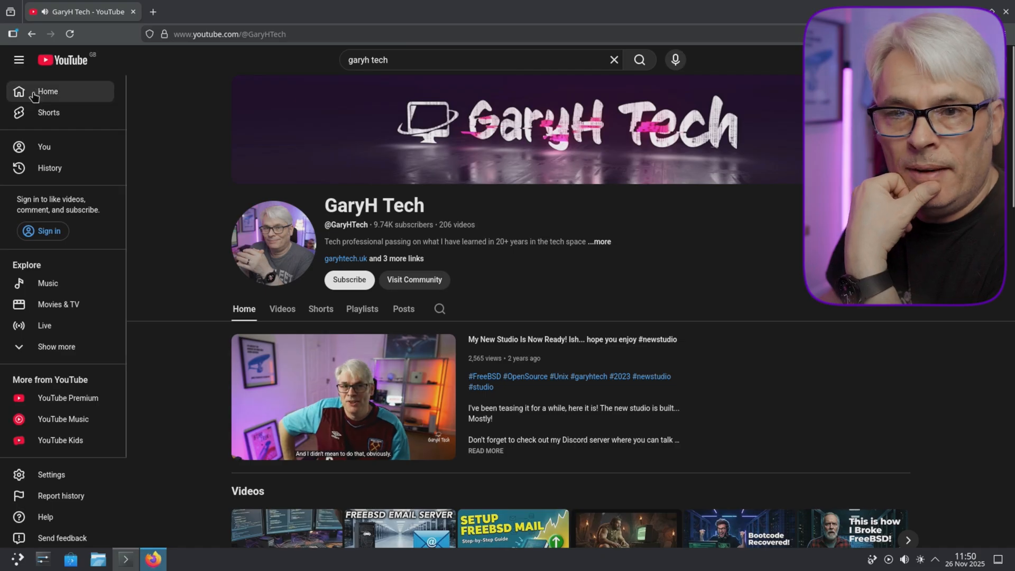
Start a FreeBSD jails video from the channel and check its quality choices in the player settings.
click(31, 33)
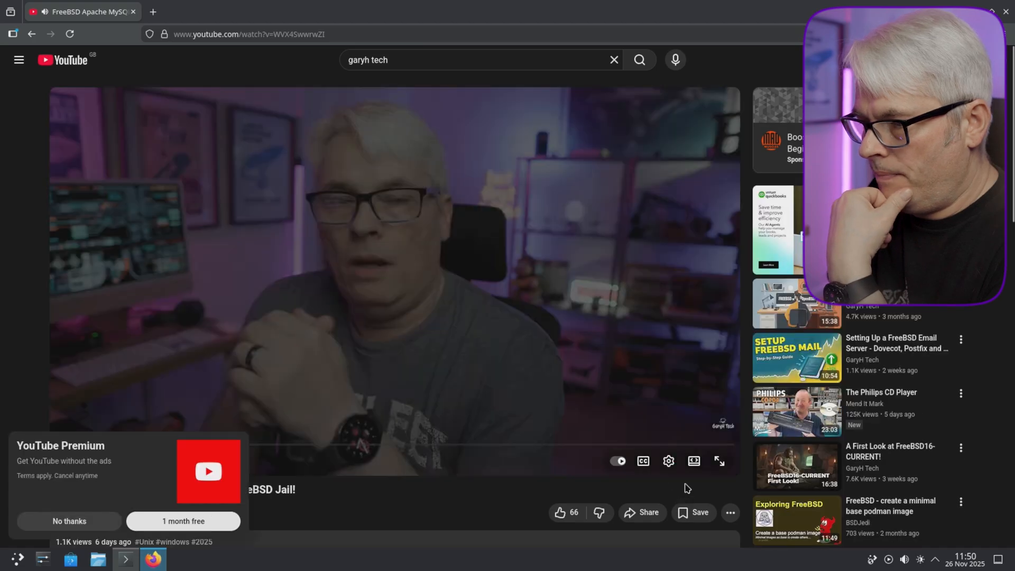
click(668, 461)
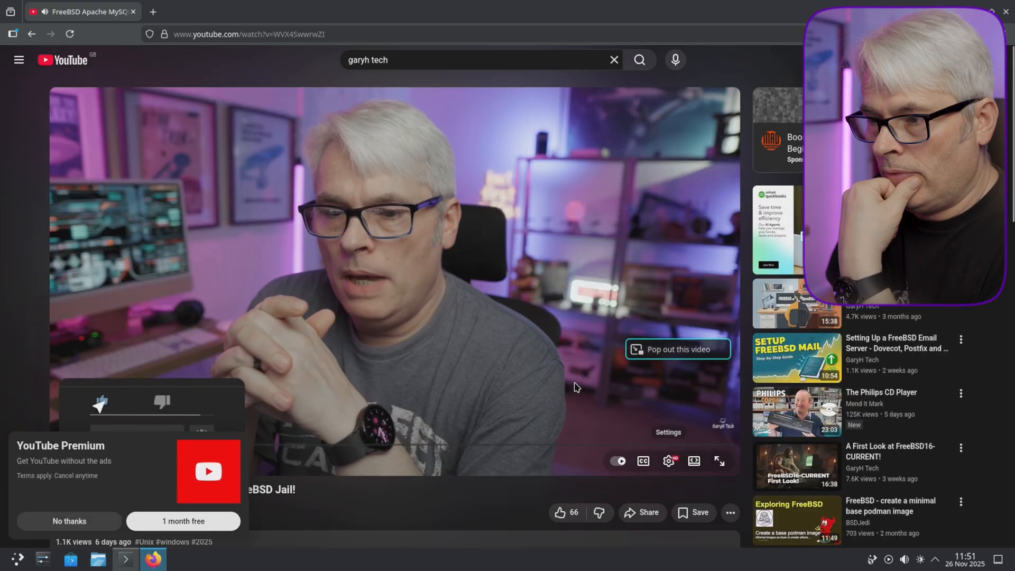
mouse_move(669, 460)
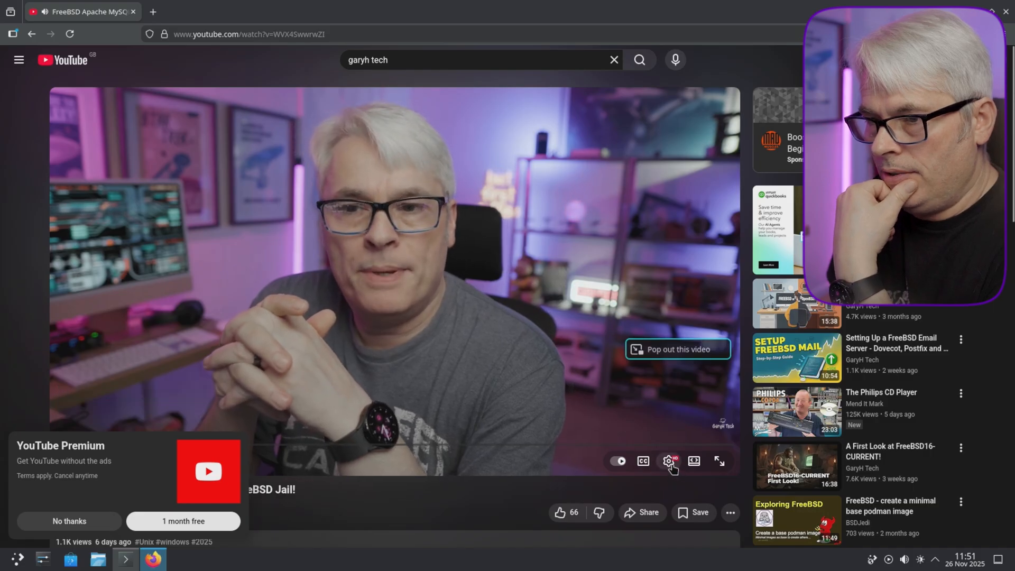
click(669, 461)
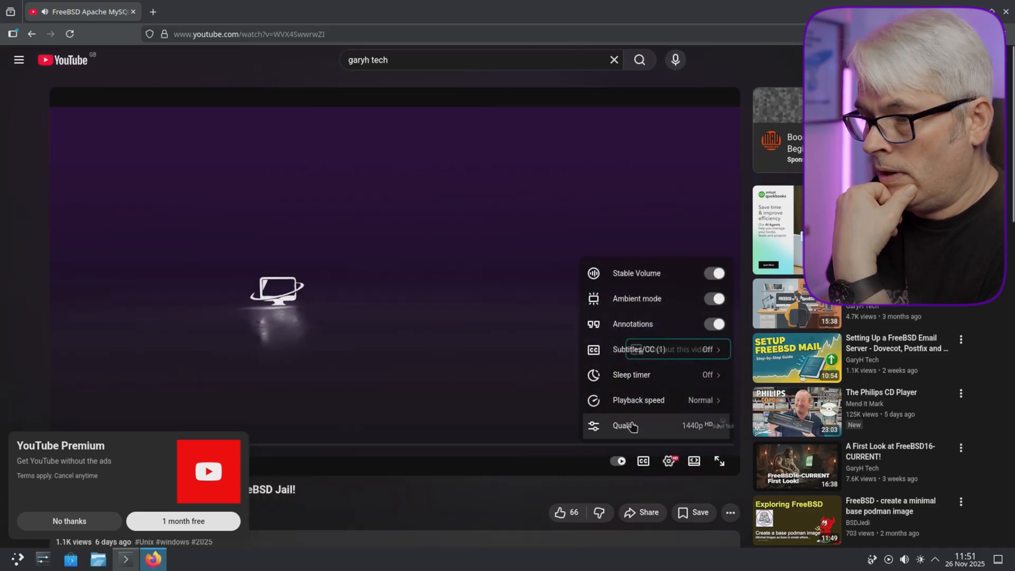
click(655, 272)
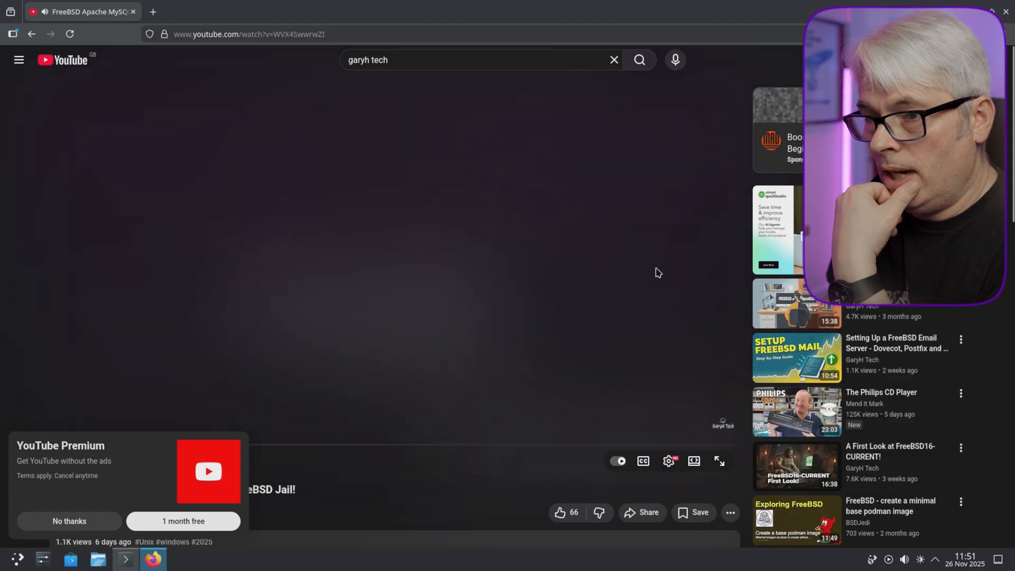
click(717, 461)
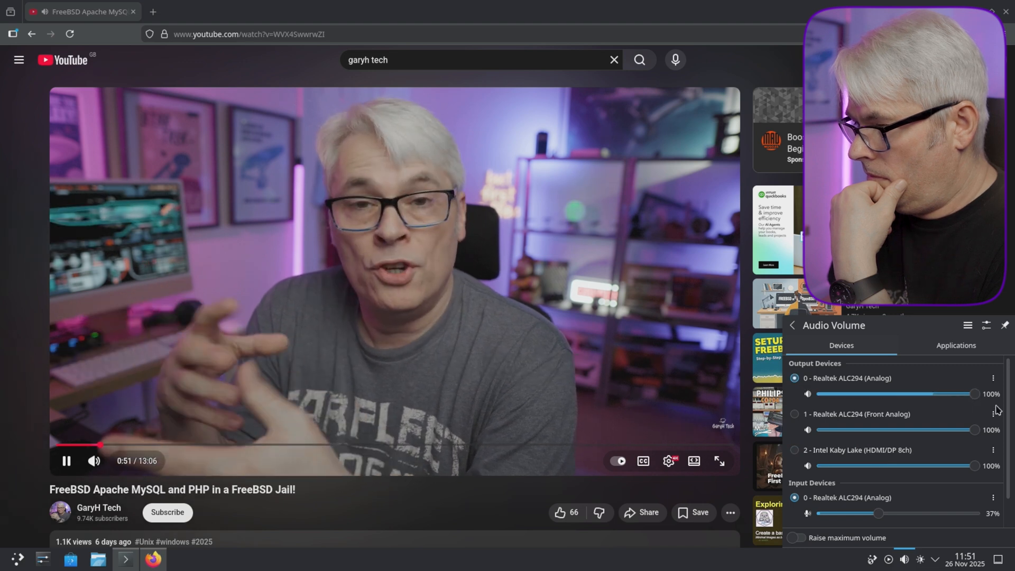
Select the Realtek analog device in the Audio Volume tray popup.
scroll(down, 3)
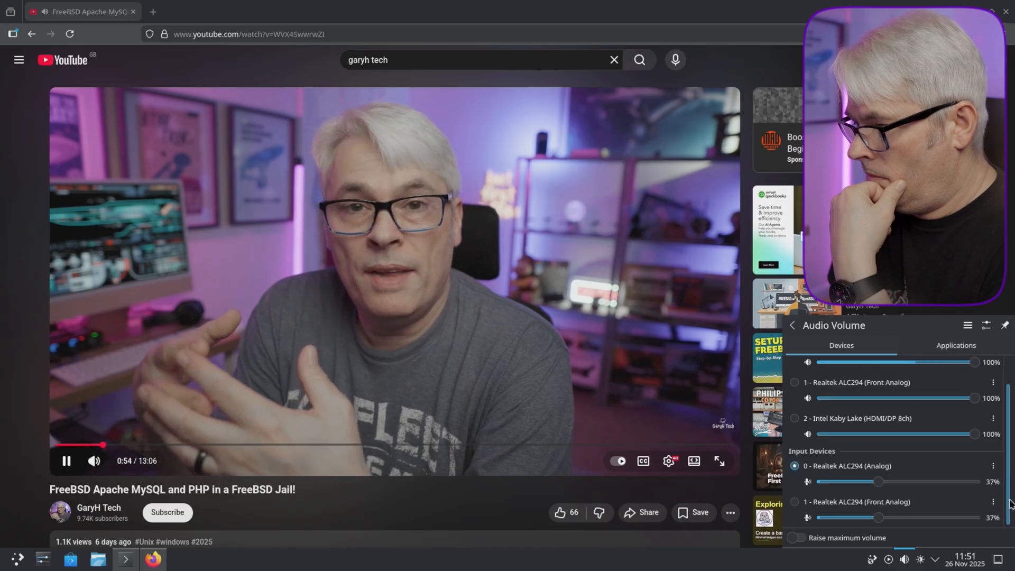
click(798, 538)
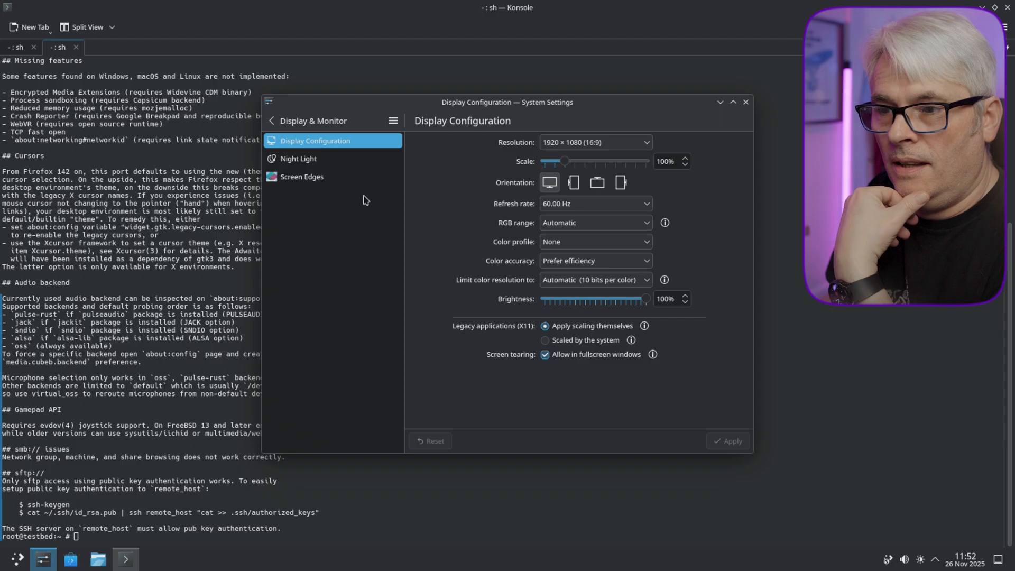
Close the Konsole terminal window.
click(746, 101)
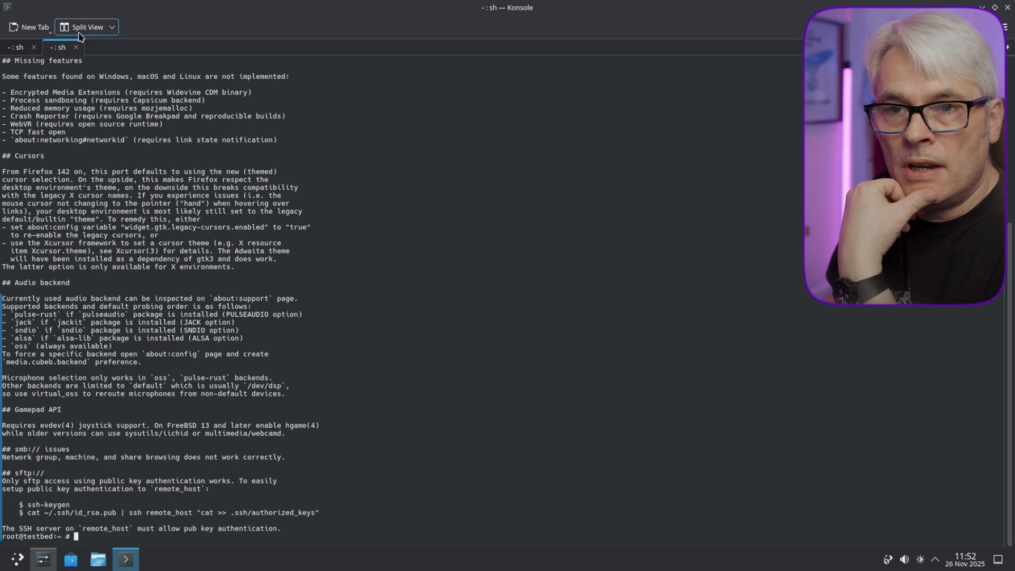
click(76, 47)
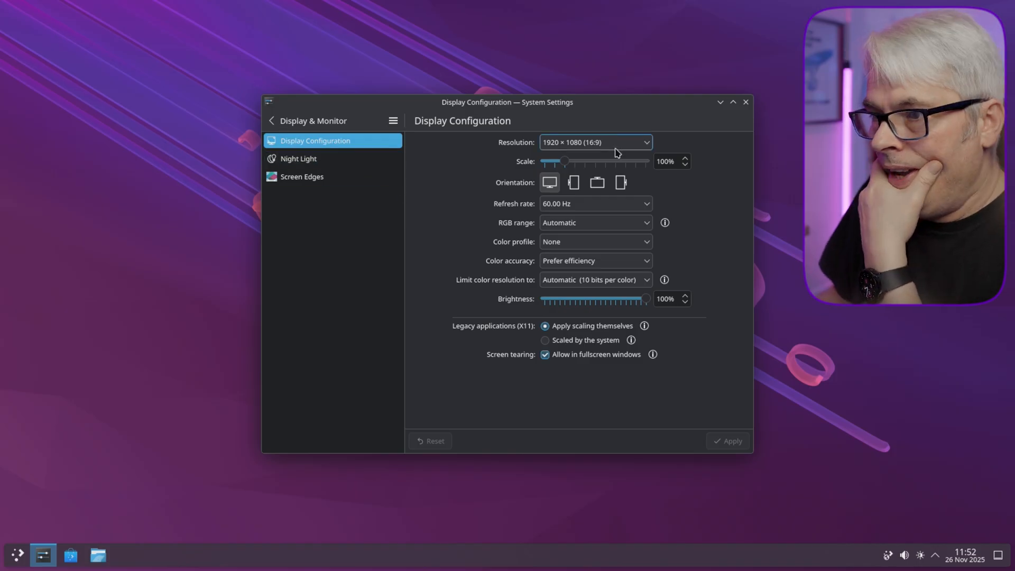
mouse_move(564, 223)
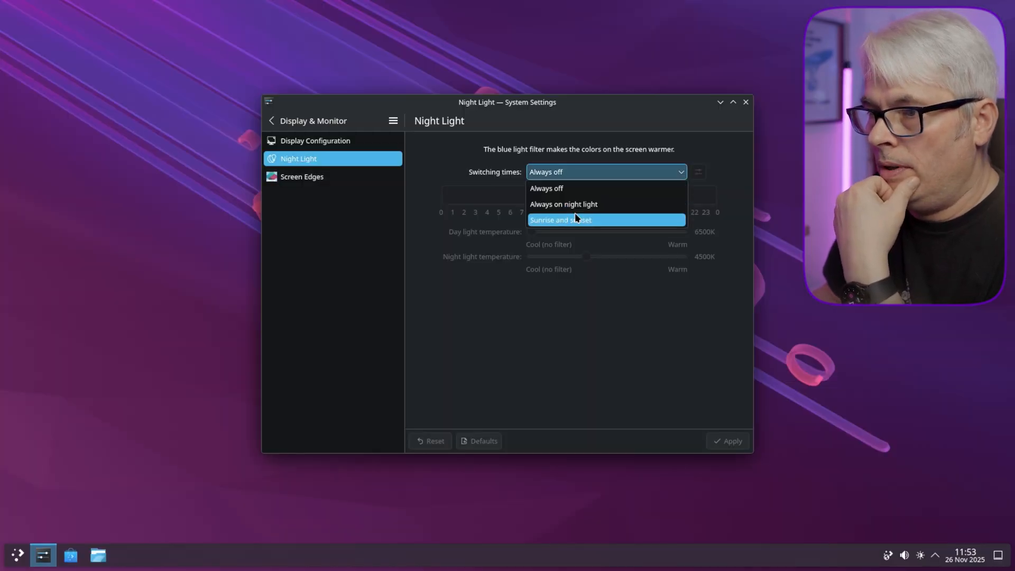
Set Night Light to Always on and apply, then back to Always off and apply.
click(562, 204)
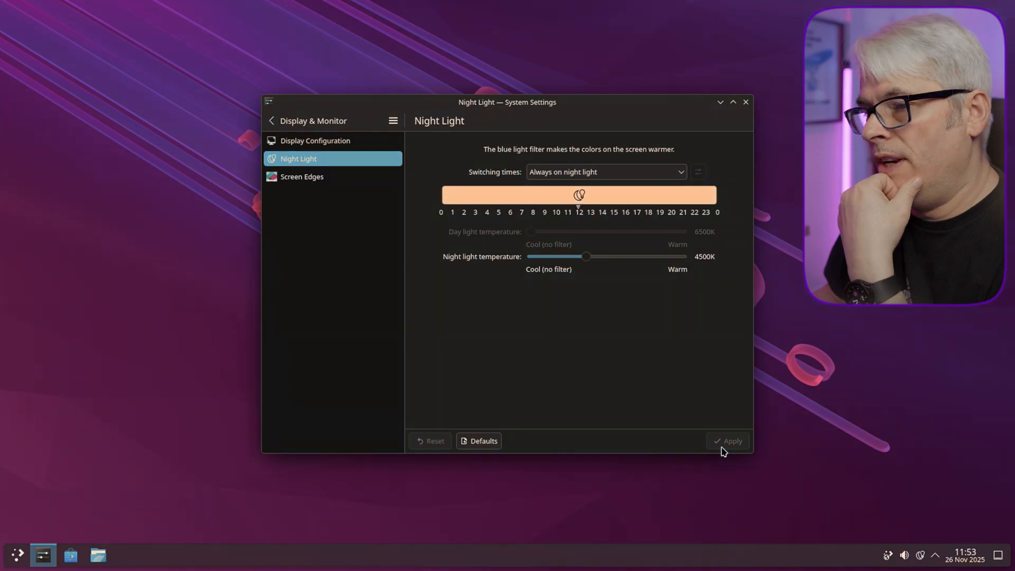
click(605, 171)
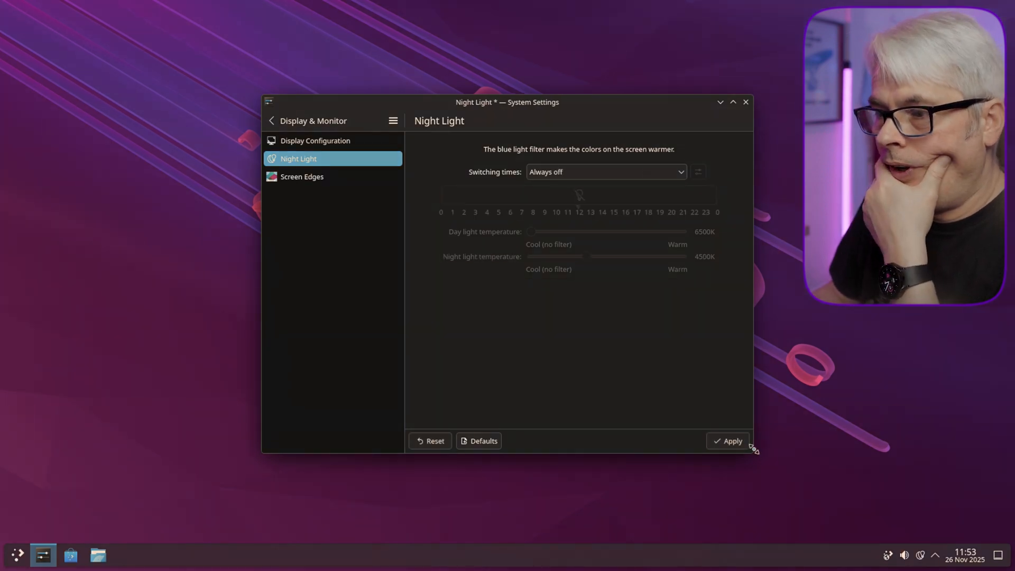
click(727, 440)
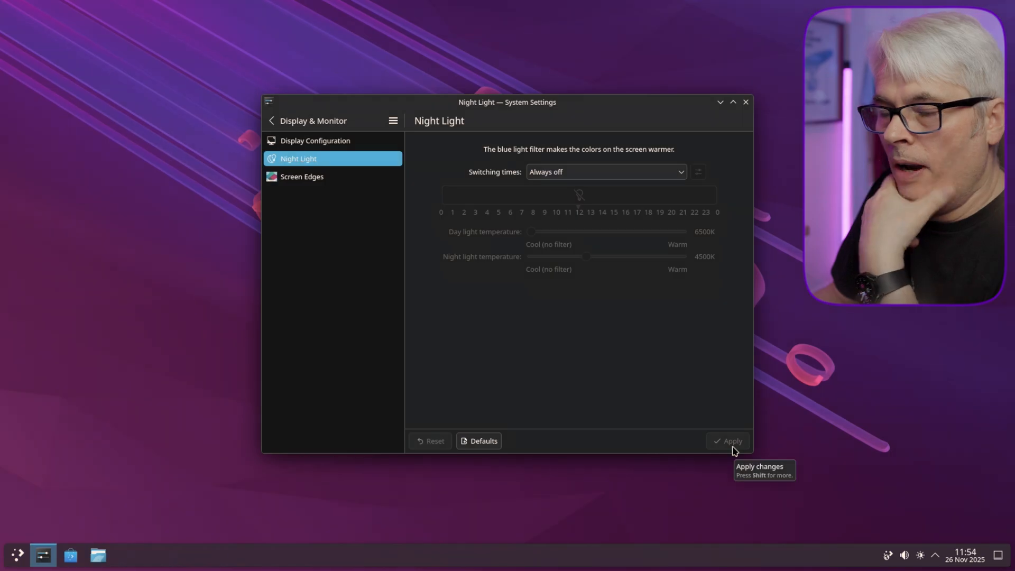